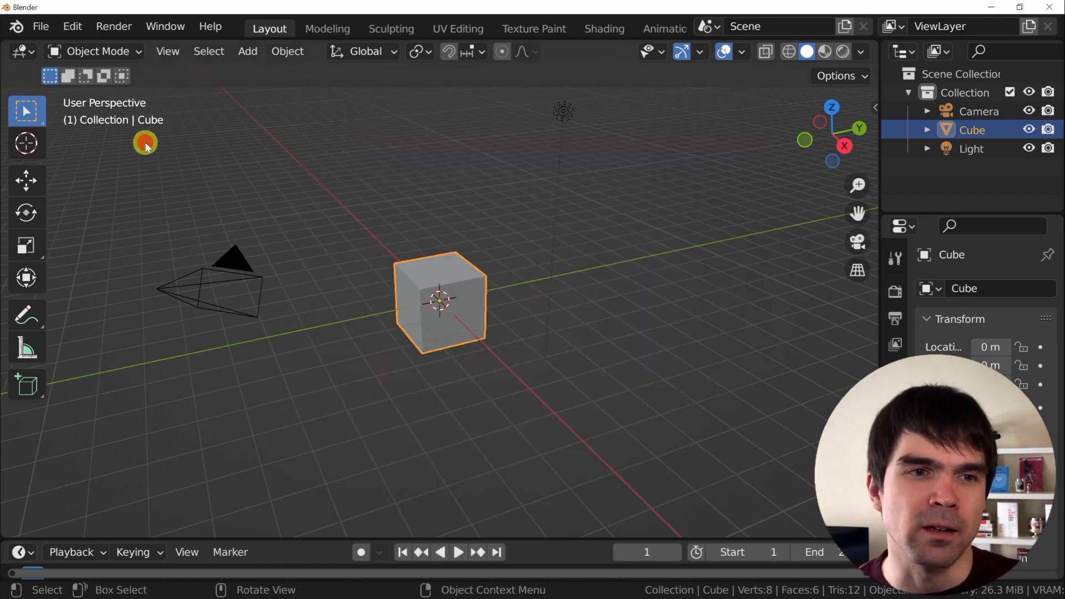
# Step: Enable Add Curve: Extra Objects from the 'ext'-filtered Add-ons preferences, then return to the main window
pyautogui.click(72, 27)
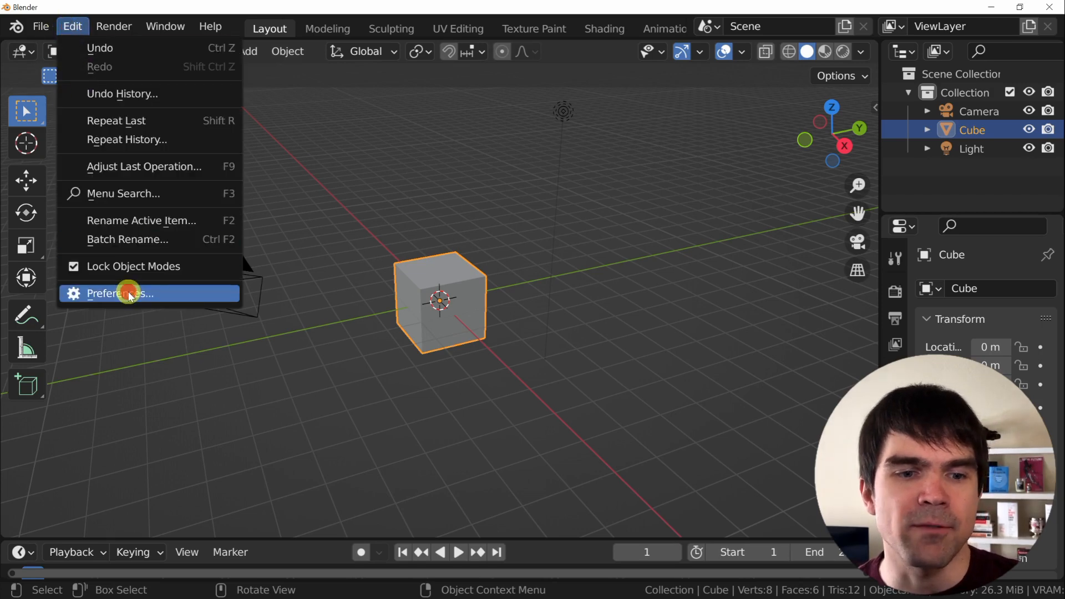
pyautogui.click(121, 293)
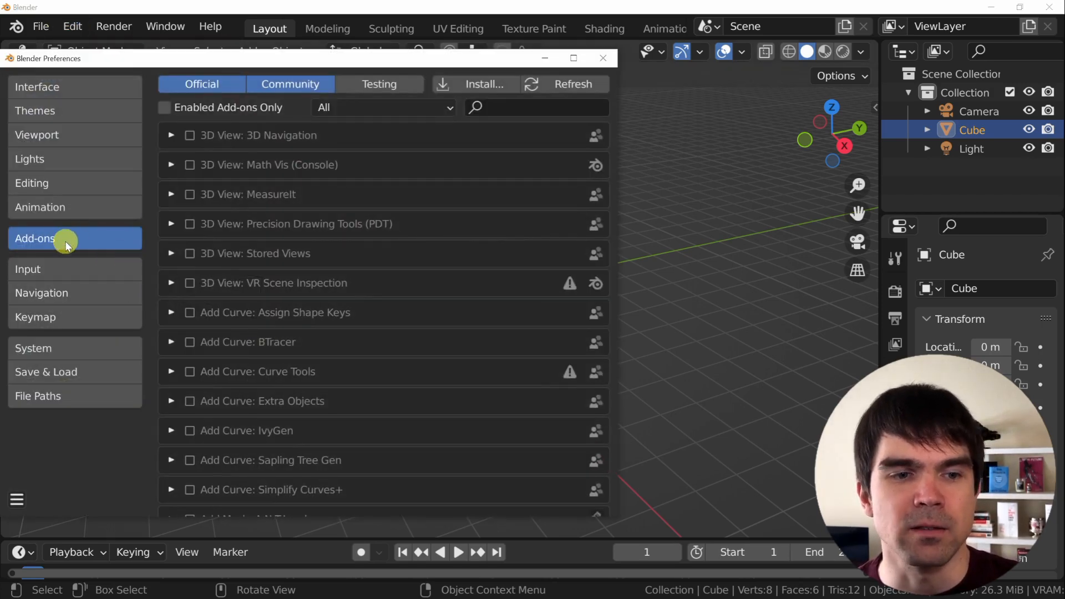
pyautogui.scroll(-3)
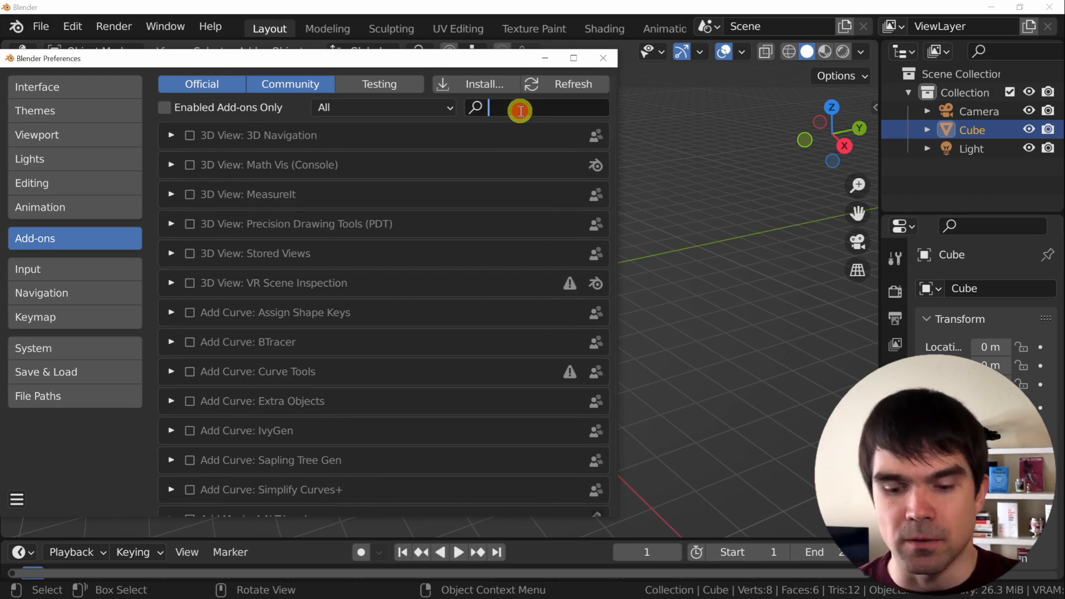
pyautogui.write('ext')
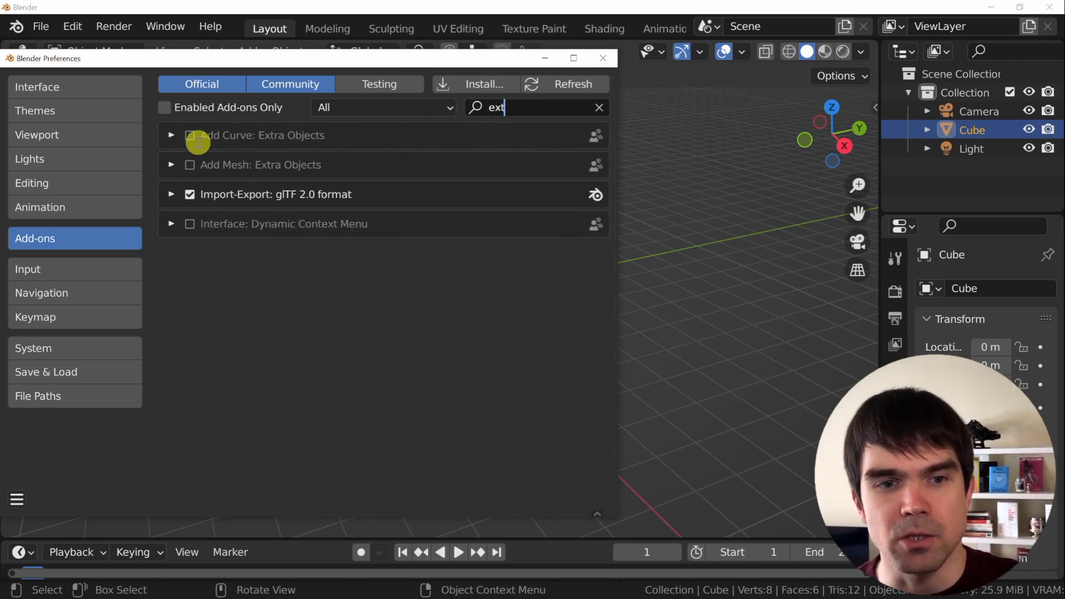
pyautogui.click(191, 136)
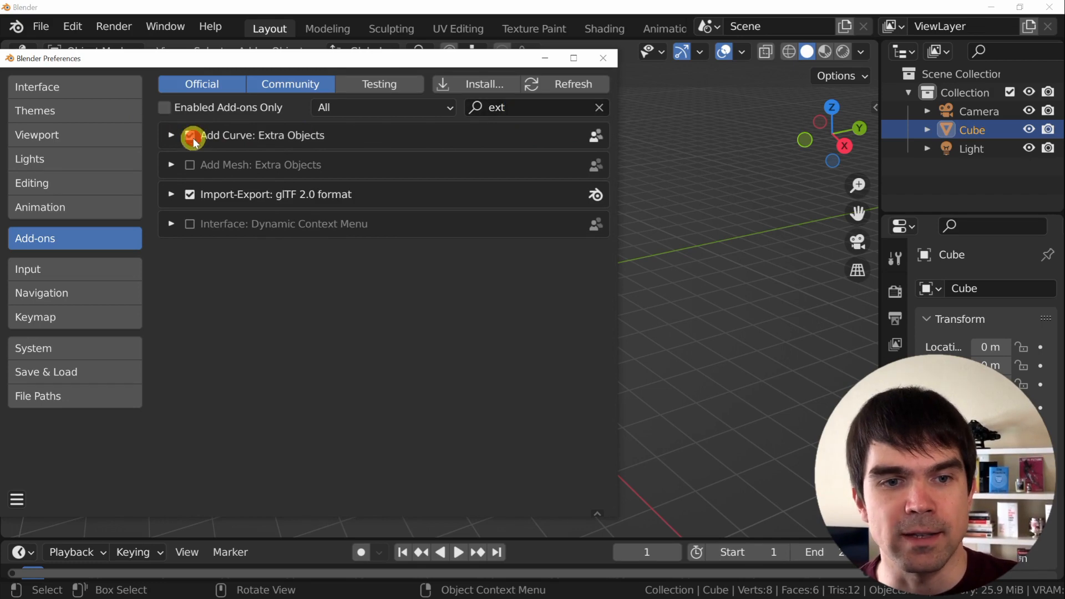
pyautogui.click(191, 136)
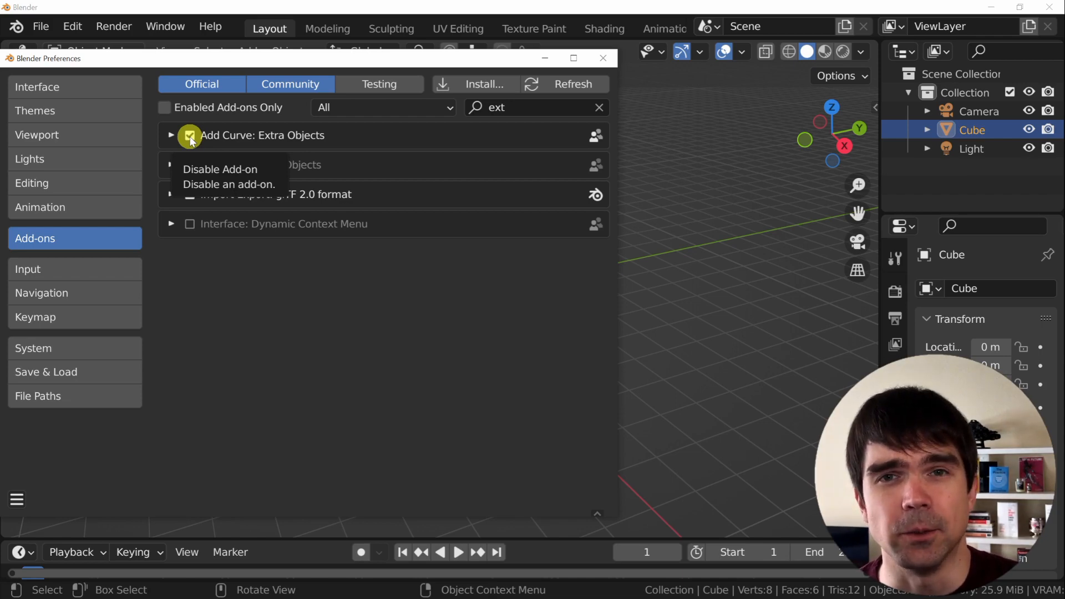
pyautogui.click(602, 57)
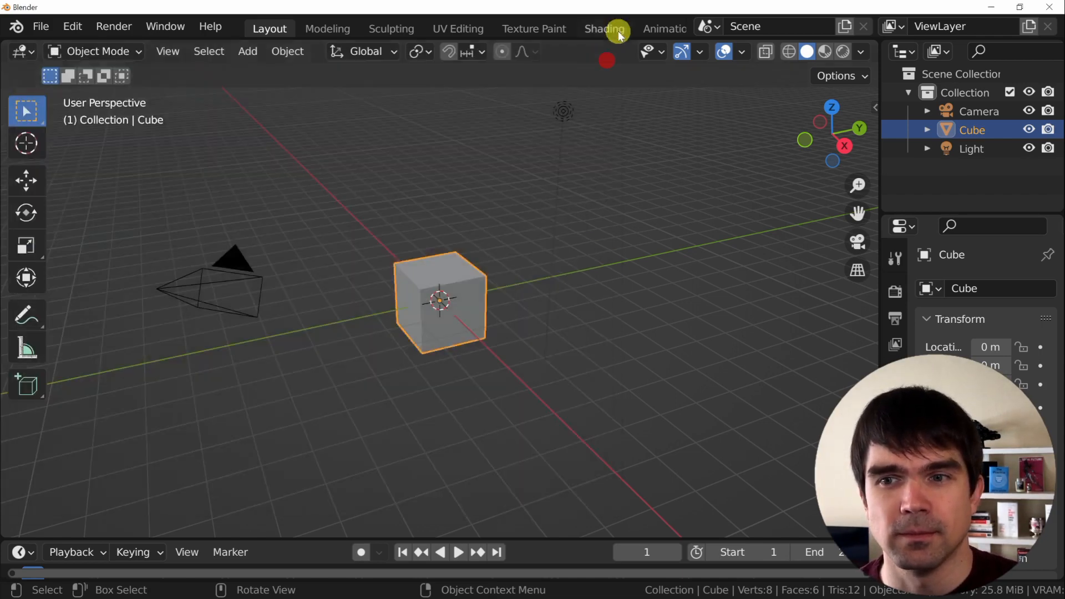
# Step: Switch to the Scripting workspace and create a new text for the enable_addon function
pyautogui.click(626, 28)
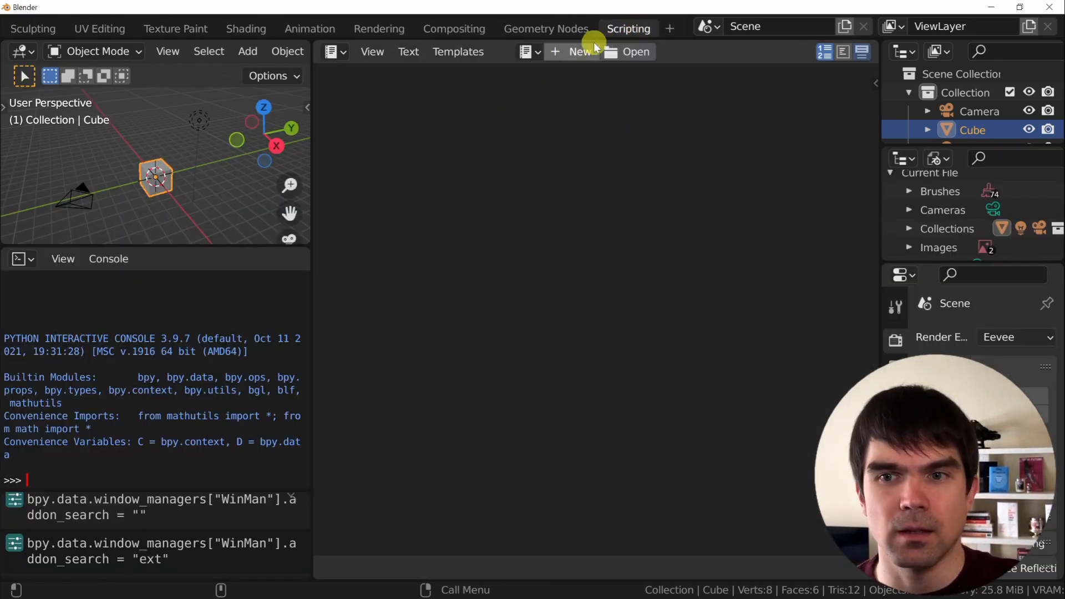
pyautogui.click(578, 51)
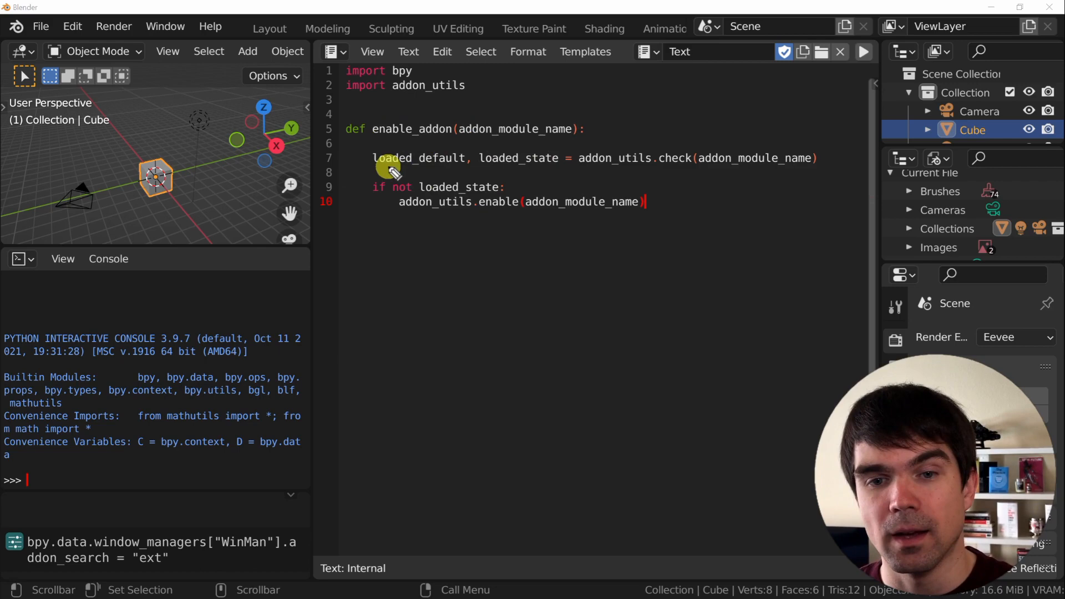
pyautogui.moveTo(489, 140)
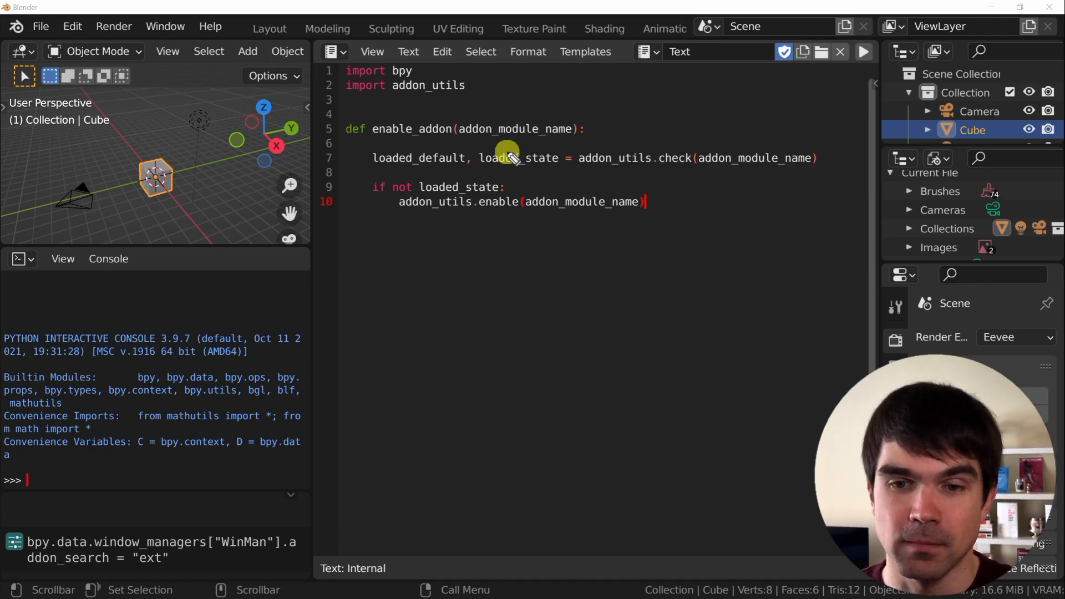
pyautogui.moveTo(581, 170)
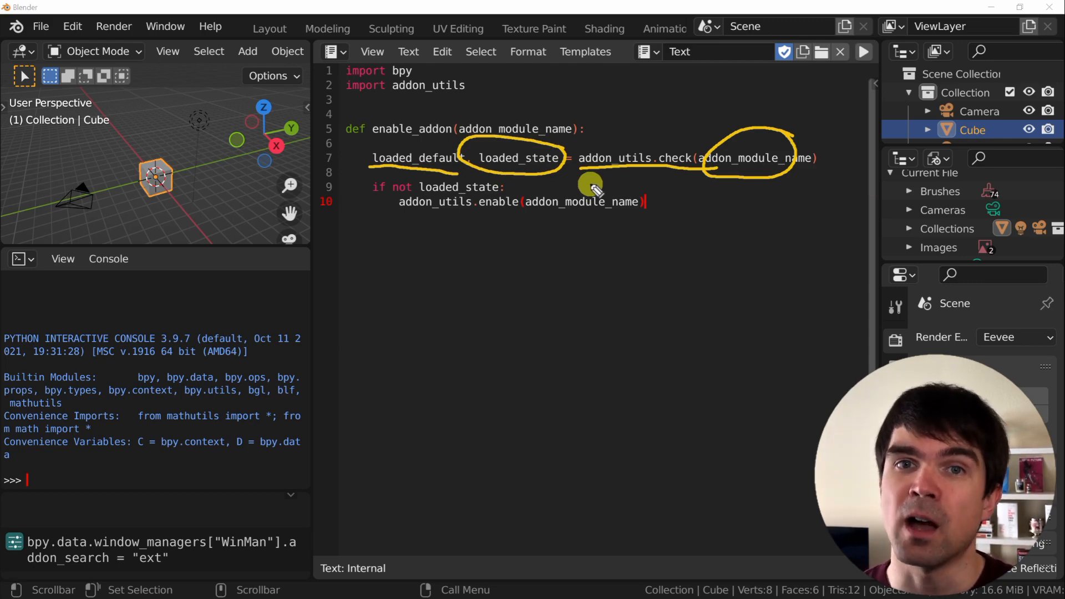
pyautogui.moveTo(450, 207)
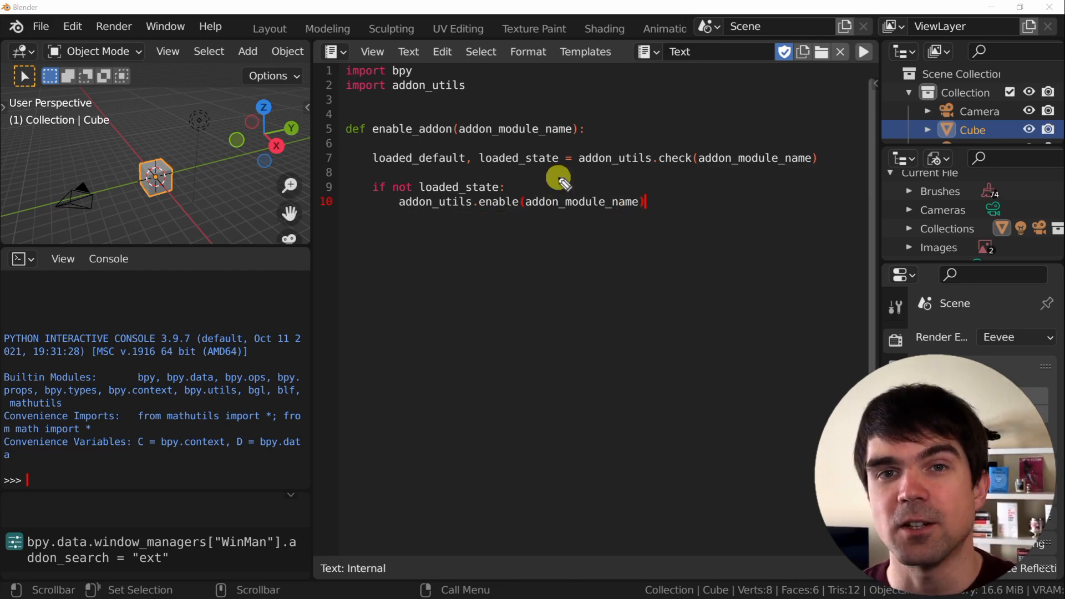
# Step: Scroll down the script as the add_curve_extra_objects spiral code is added
pyautogui.scroll(-3)
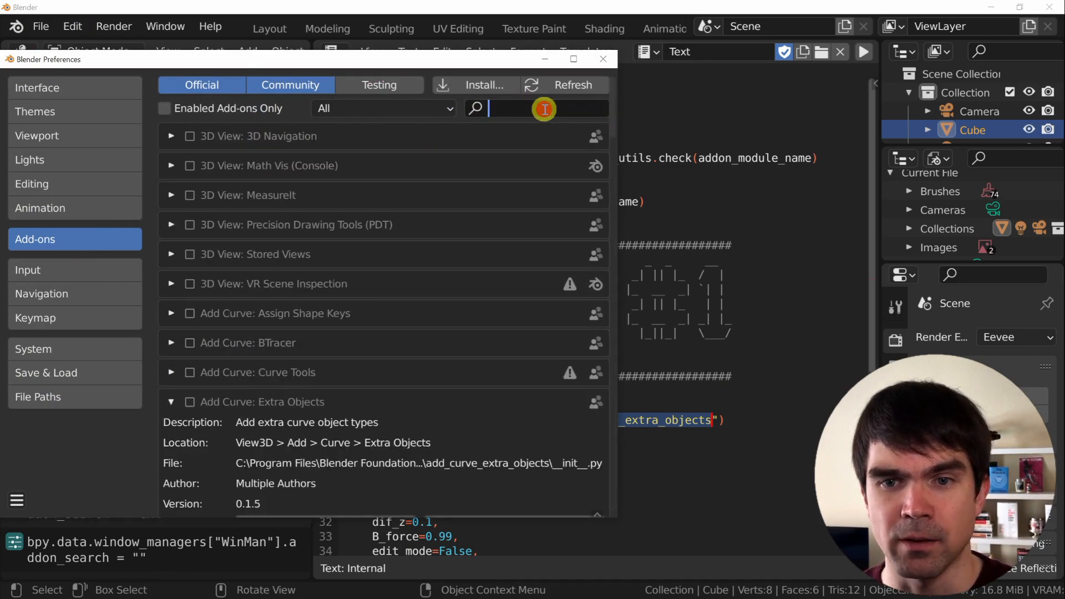
# Step: Filter the add-ons by 'ext' to read the add_curve_extra_objects module path
pyautogui.write('ext')
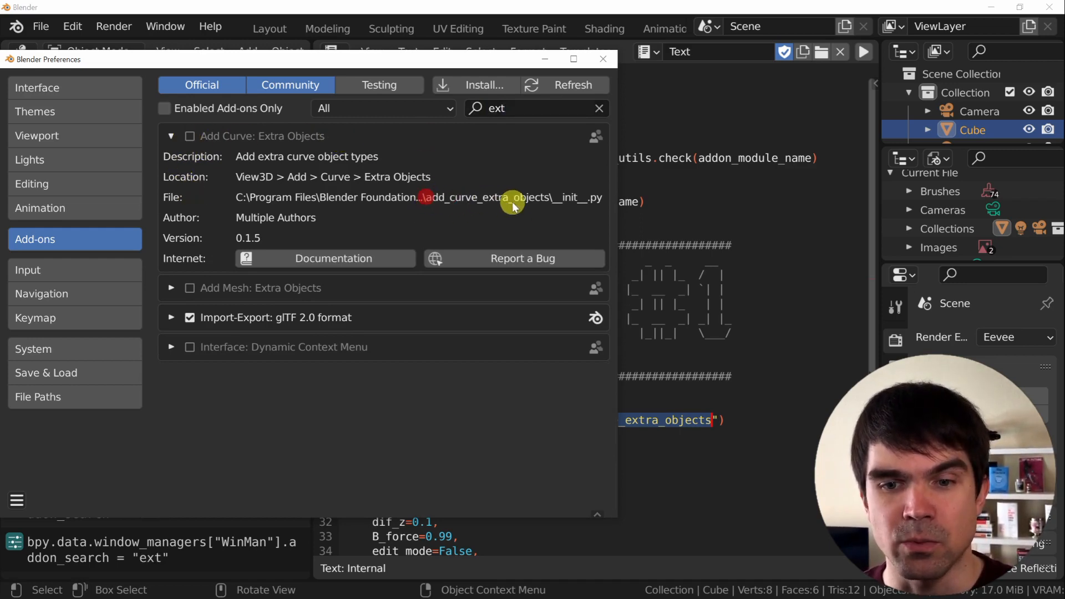
pyautogui.moveTo(448, 209)
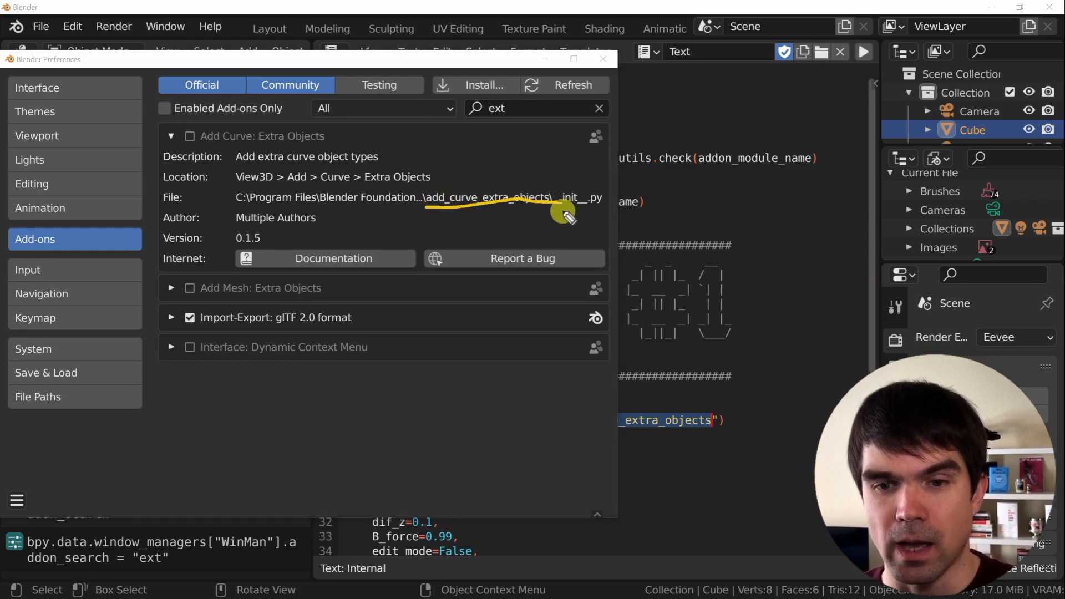
pyautogui.moveTo(540, 75)
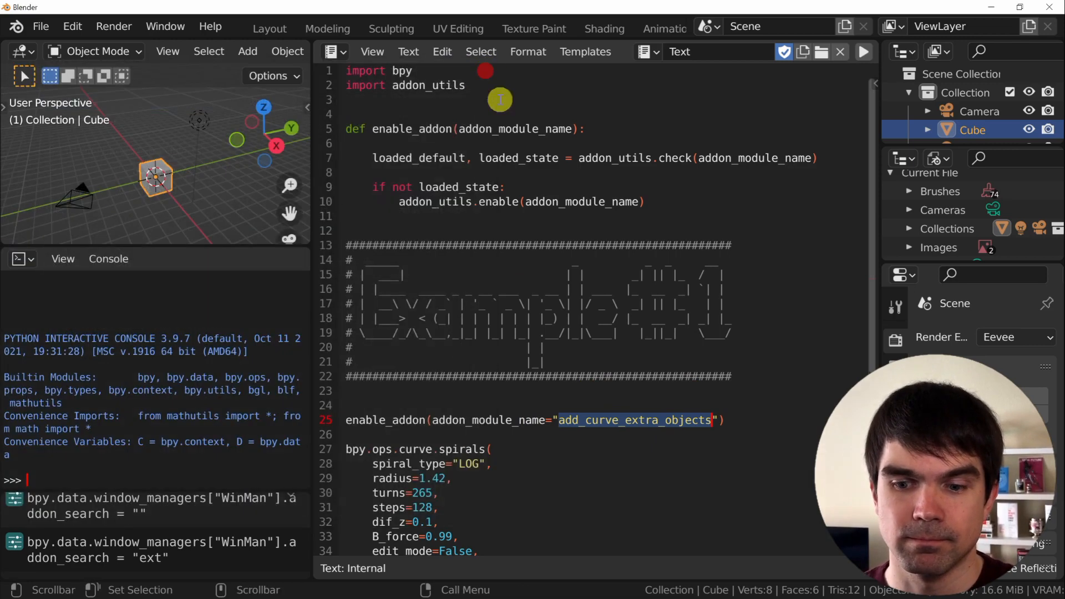
# Step: Scroll down the script to the enable_addon call on line 25
pyautogui.scroll(-3)
pyautogui.write('# ')
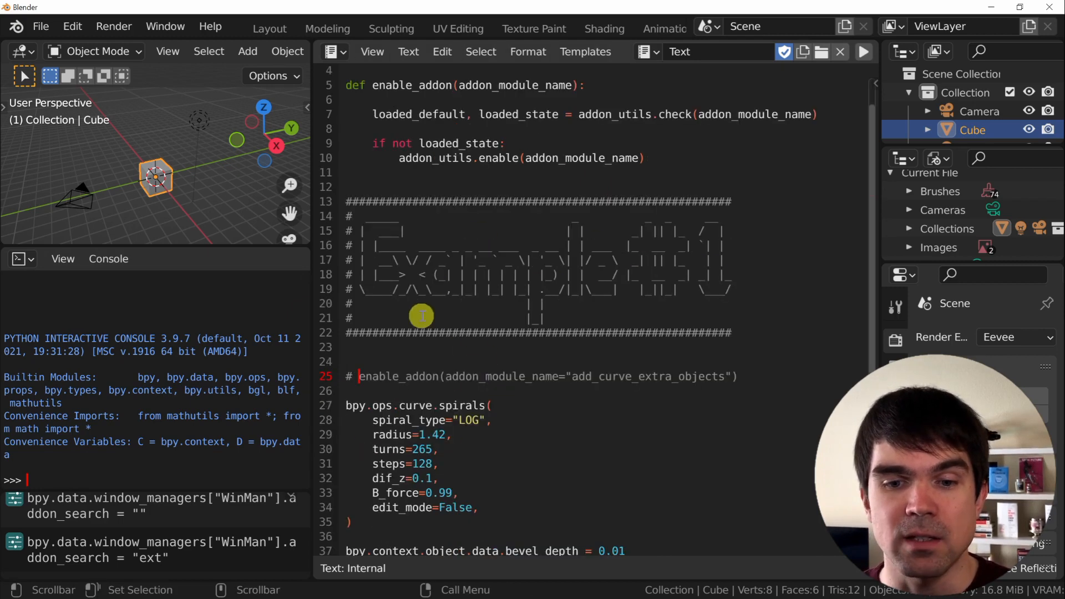
pyautogui.scroll(-3)
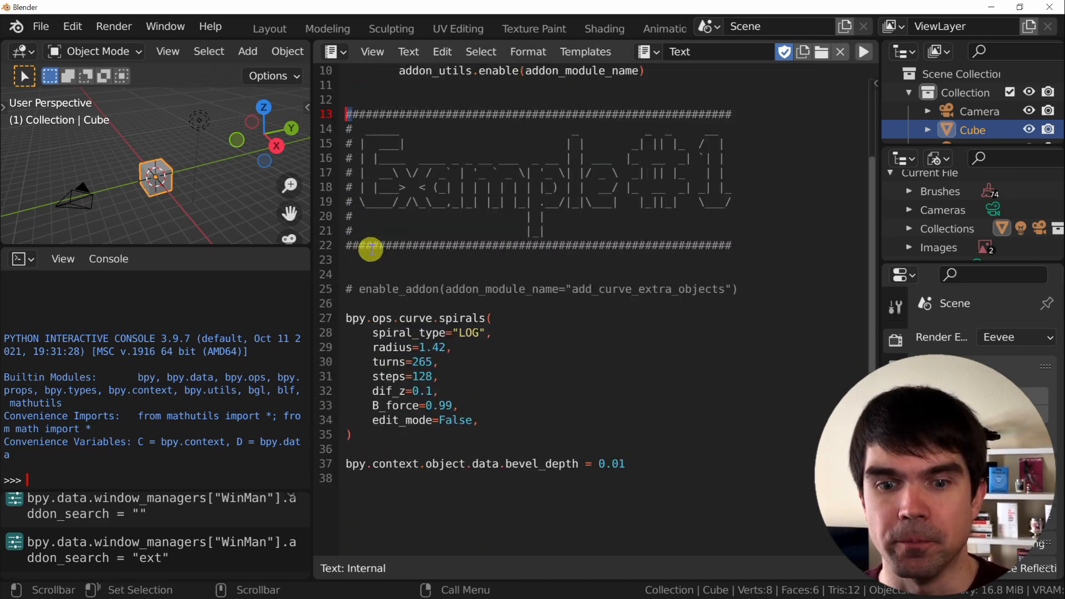
pyautogui.scroll(-3)
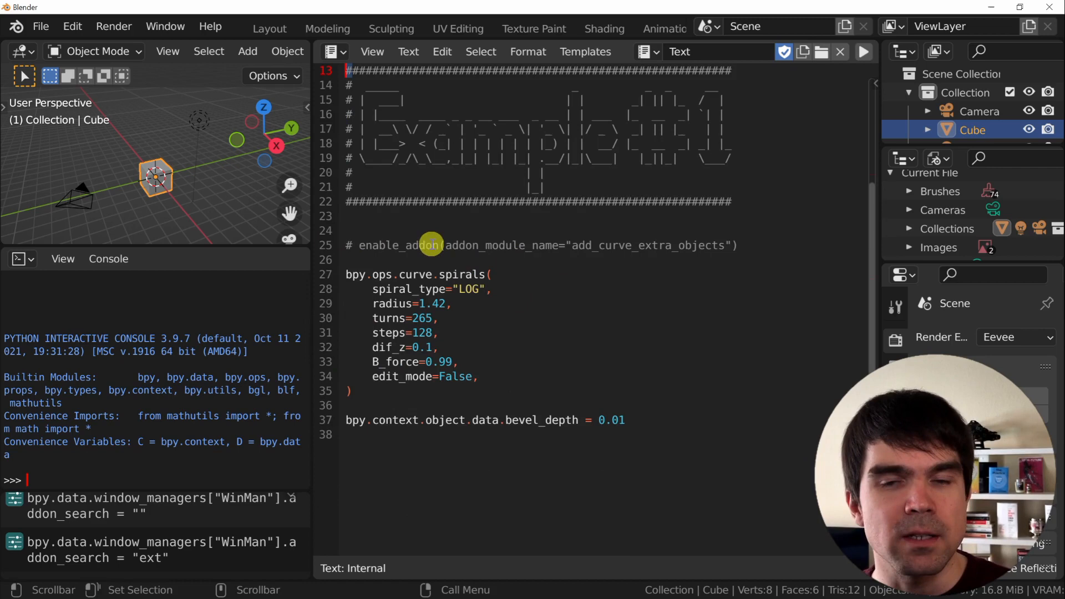
pyautogui.moveTo(441, 270)
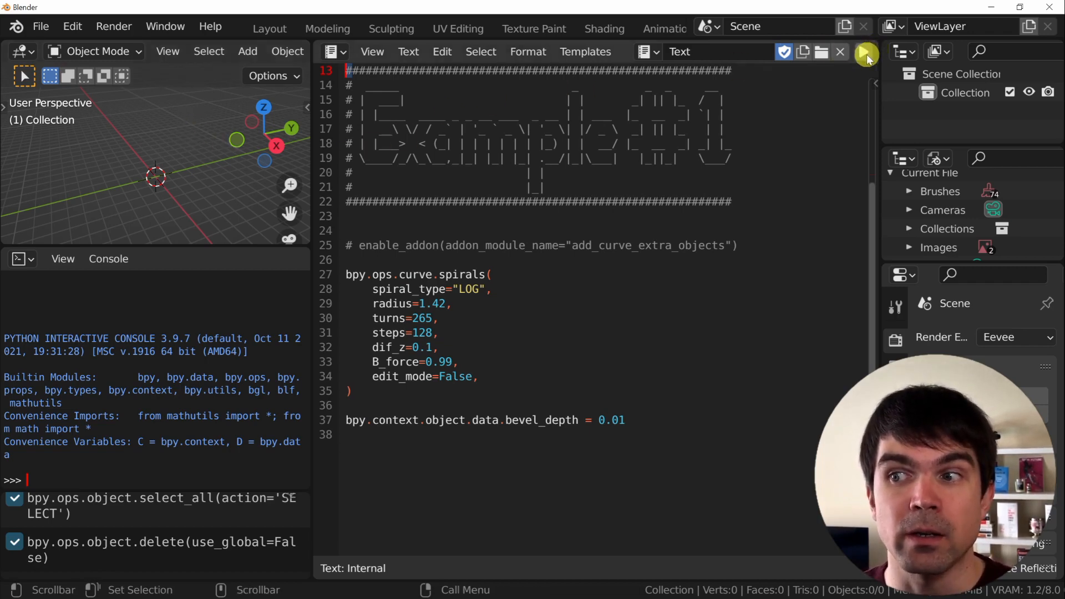
# Step: Run the script on the emptied scene, producing a Python error
pyautogui.click(866, 54)
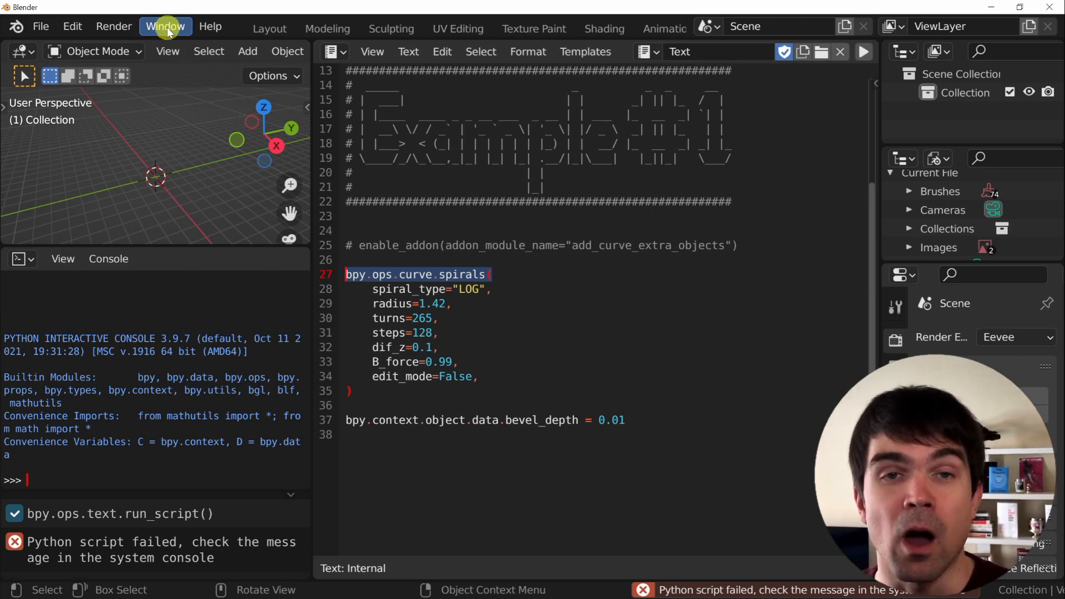
# Step: Show the system console to read the error, then uncomment the enable_addon line
pyautogui.click(164, 26)
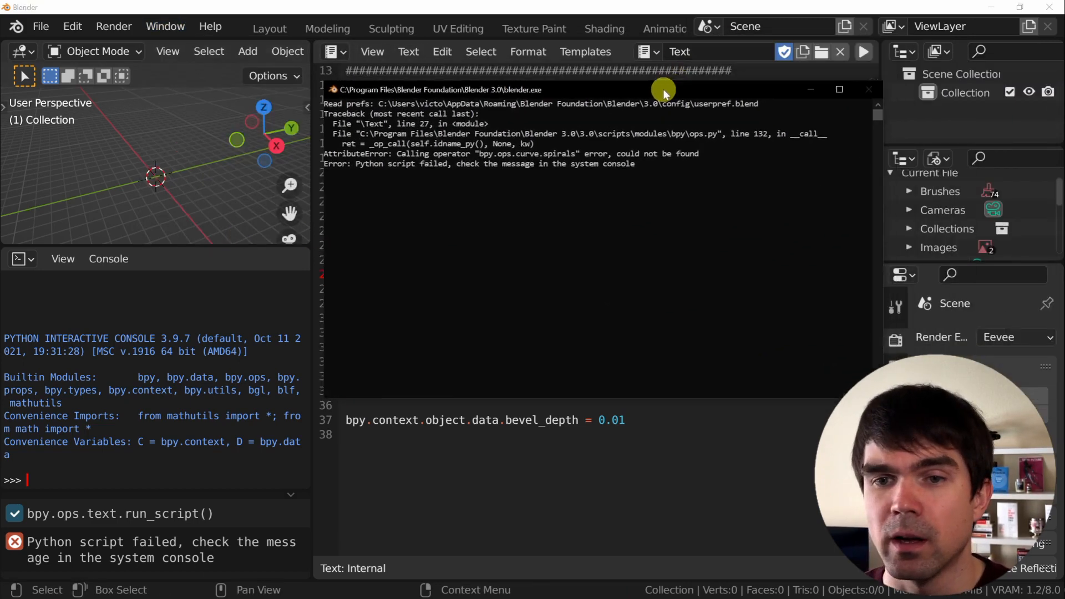
pyautogui.moveTo(663, 92); pyautogui.dragTo(620, 145)
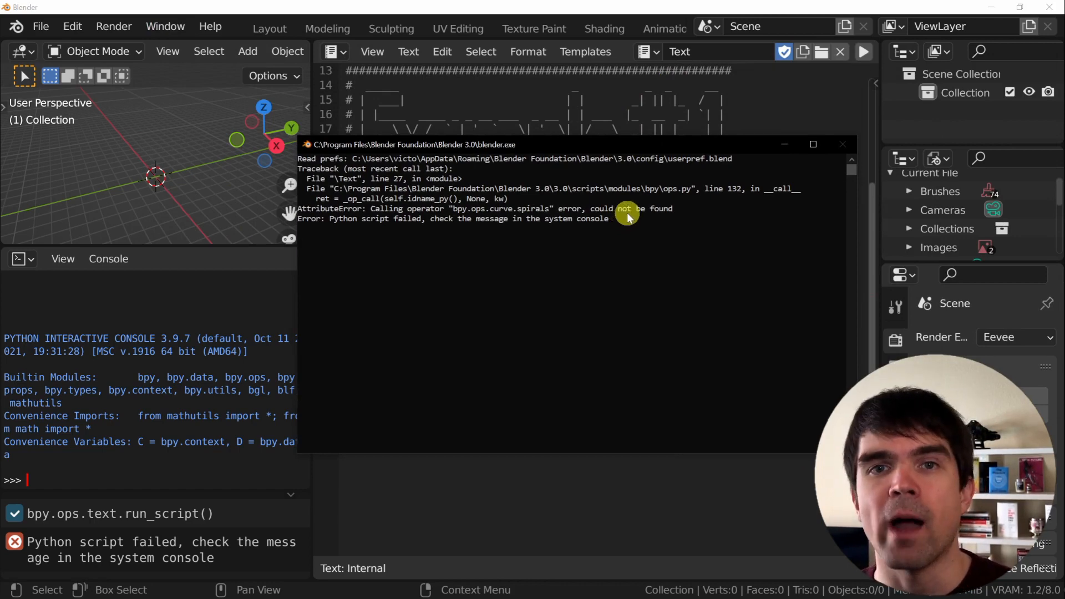
pyautogui.moveTo(628, 216)
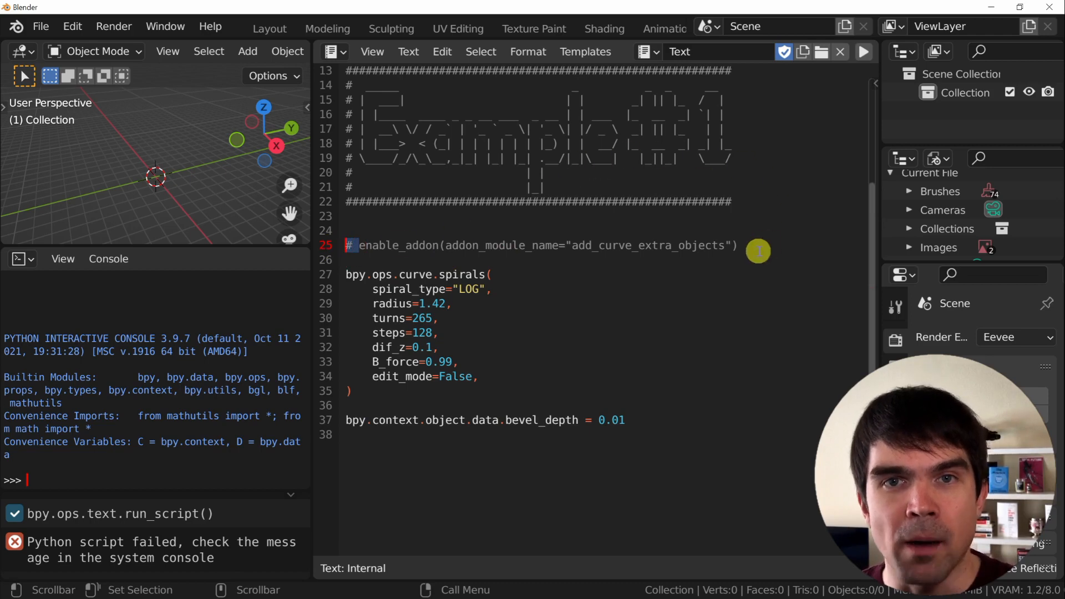
pyautogui.press('BackSpace')
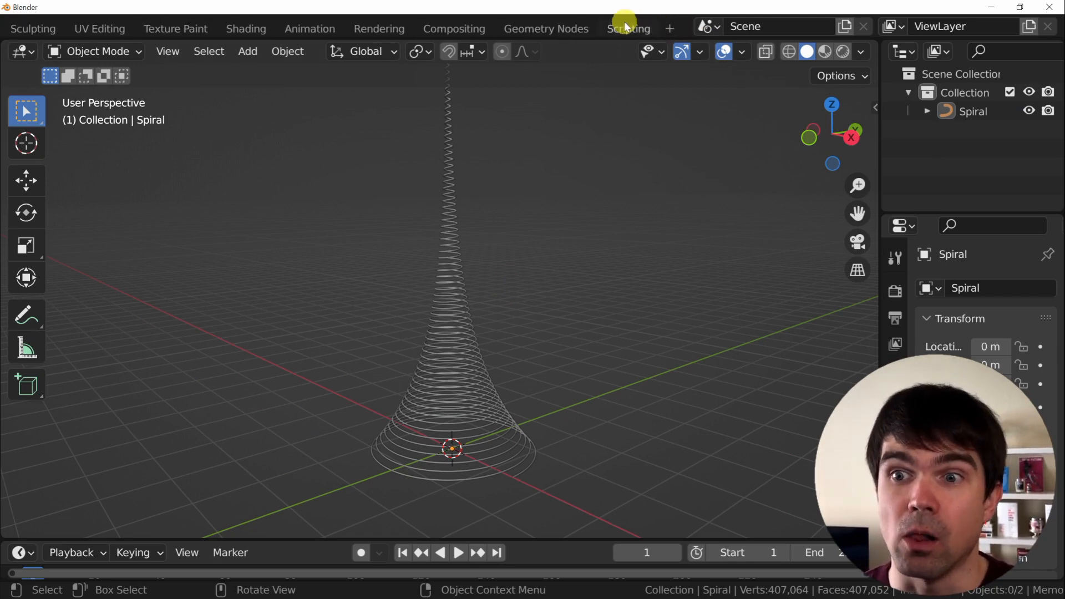
# Step: Add a Logarithmic Curve Spiral in Scripting and widen the Info log to show its command
pyautogui.click(627, 29)
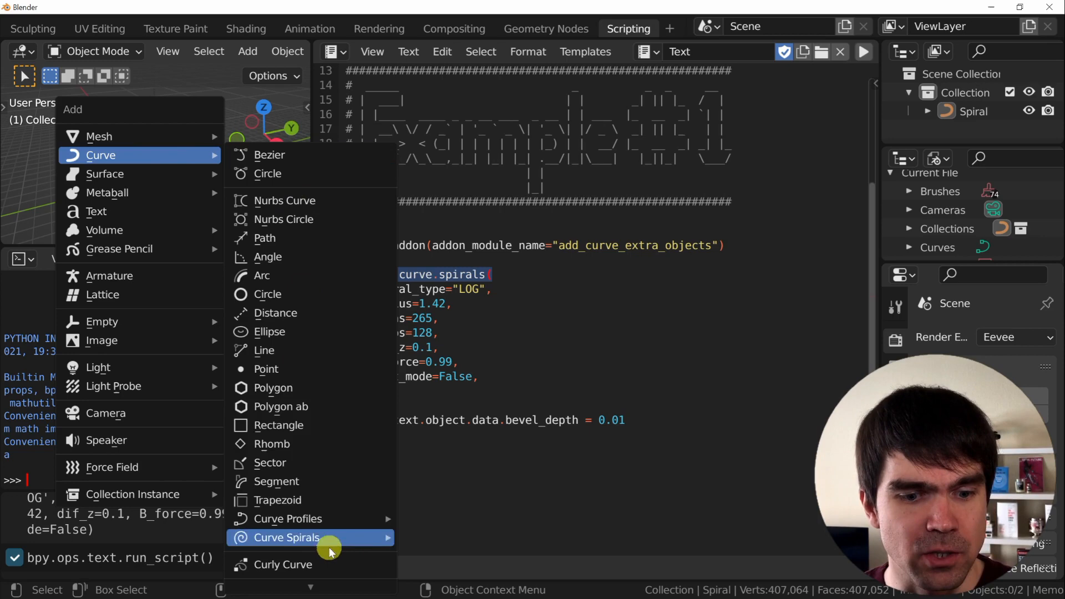
pyautogui.moveTo(261, 275)
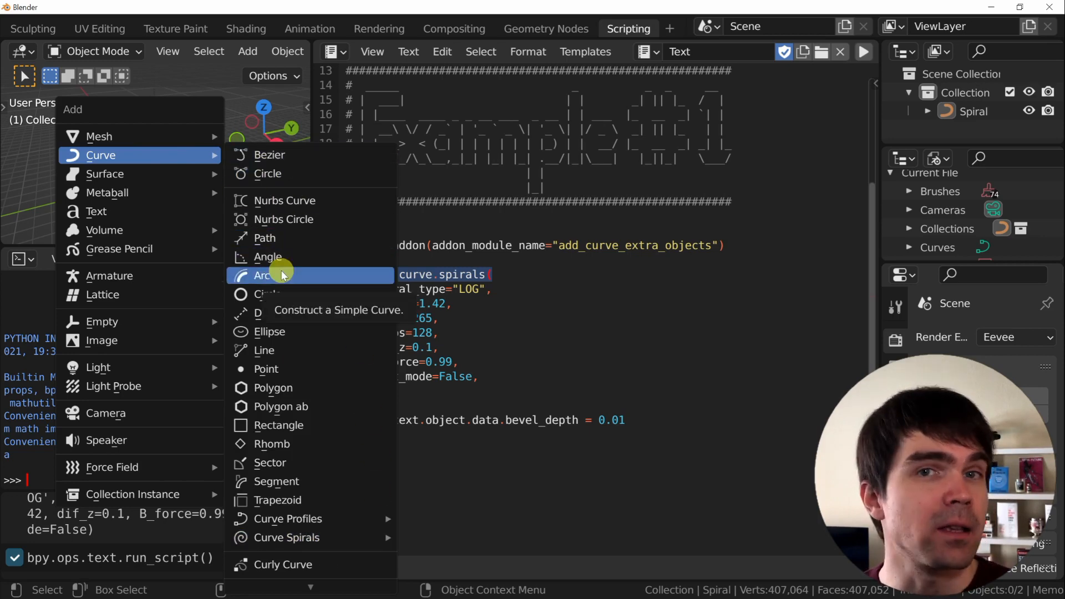
pyautogui.moveTo(327, 436)
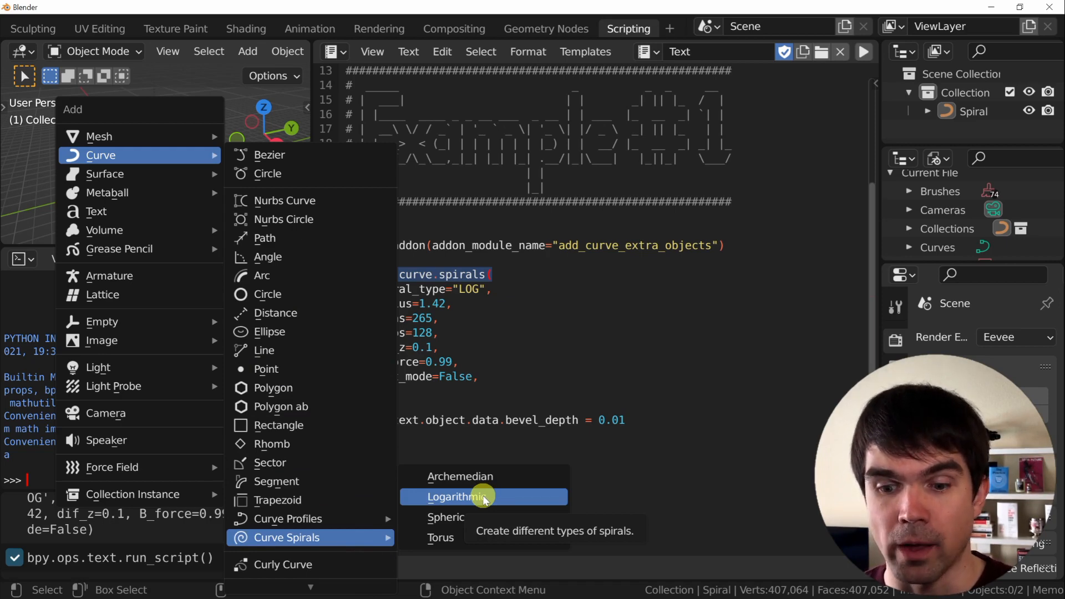
pyautogui.click(461, 497)
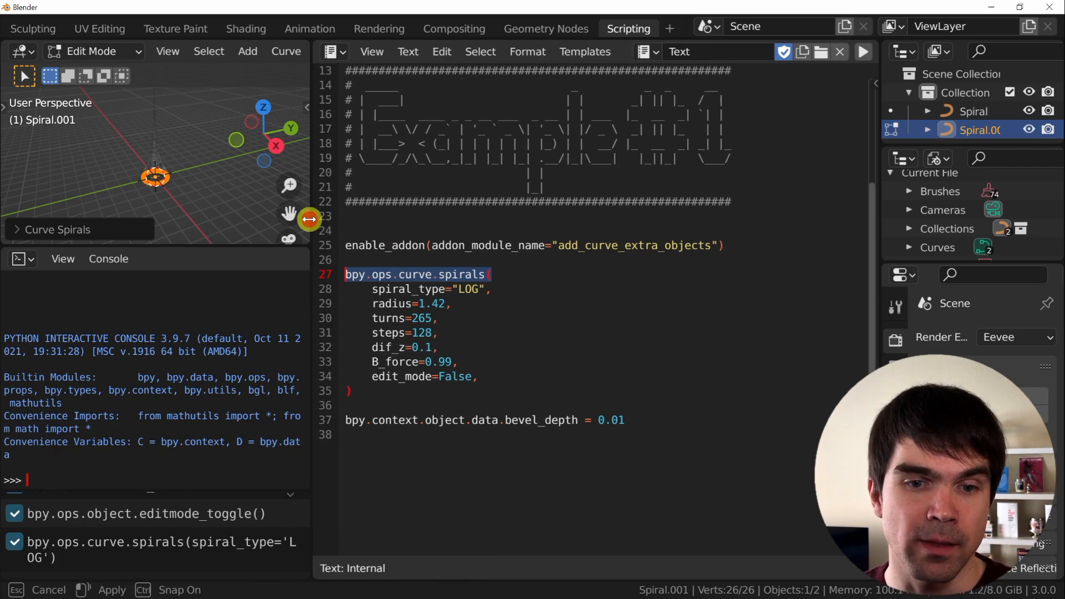
pyautogui.click(863, 51)
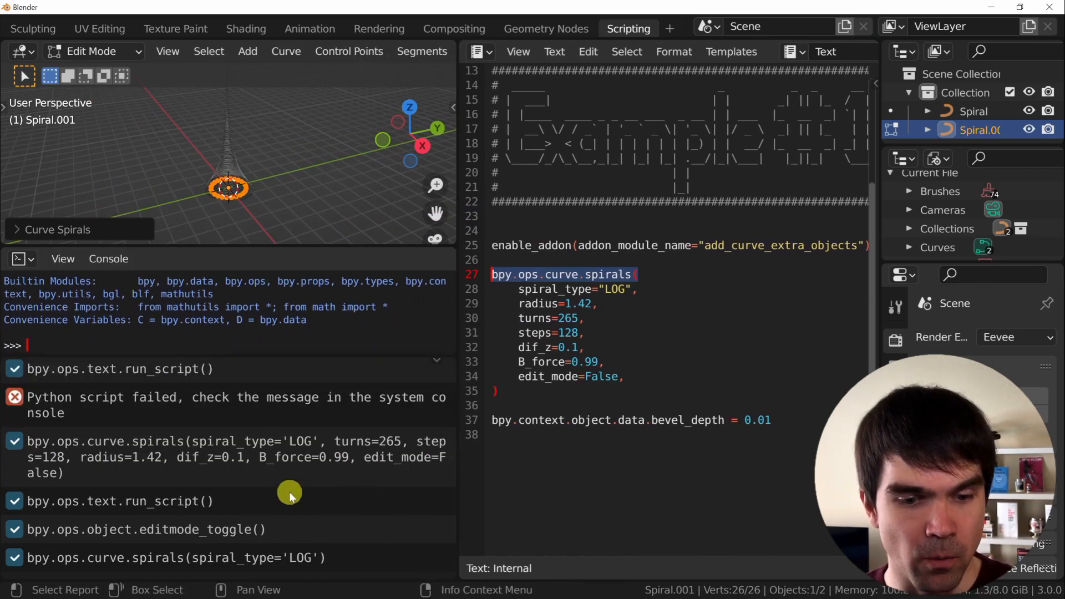
pyautogui.moveTo(65, 564)
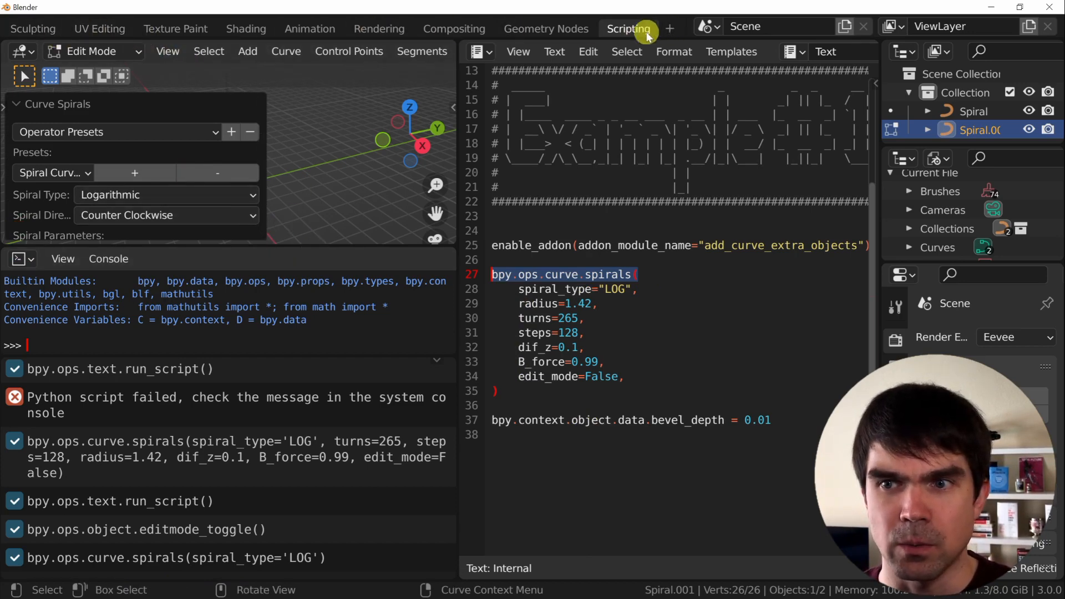
# Step: In Layout, replace Spiral.001 with a logarithmic spiral of expansion force 0.88
pyautogui.click(126, 28)
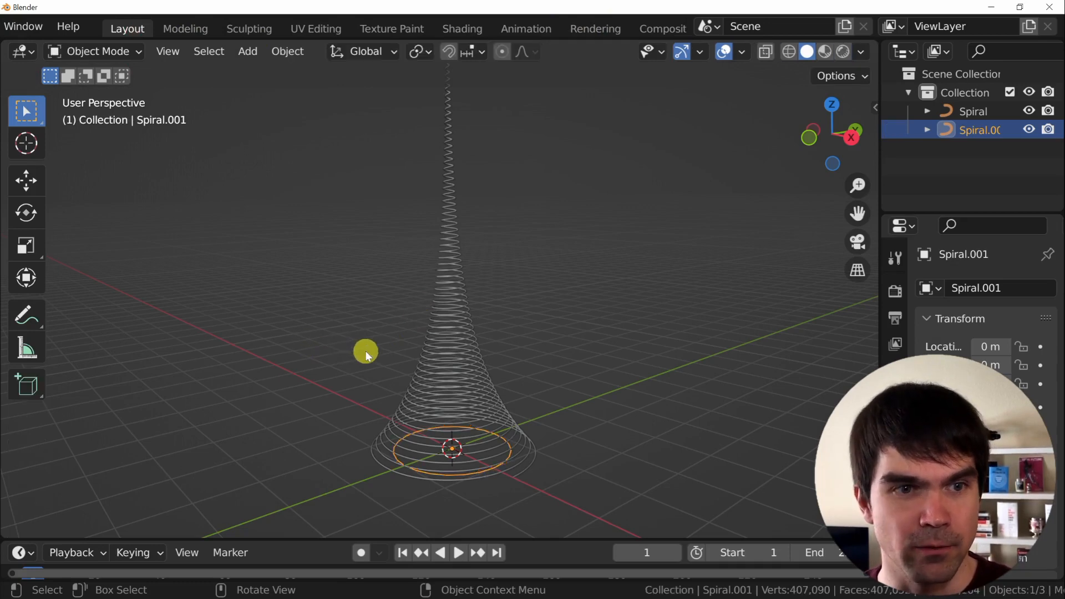
pyautogui.click(247, 51)
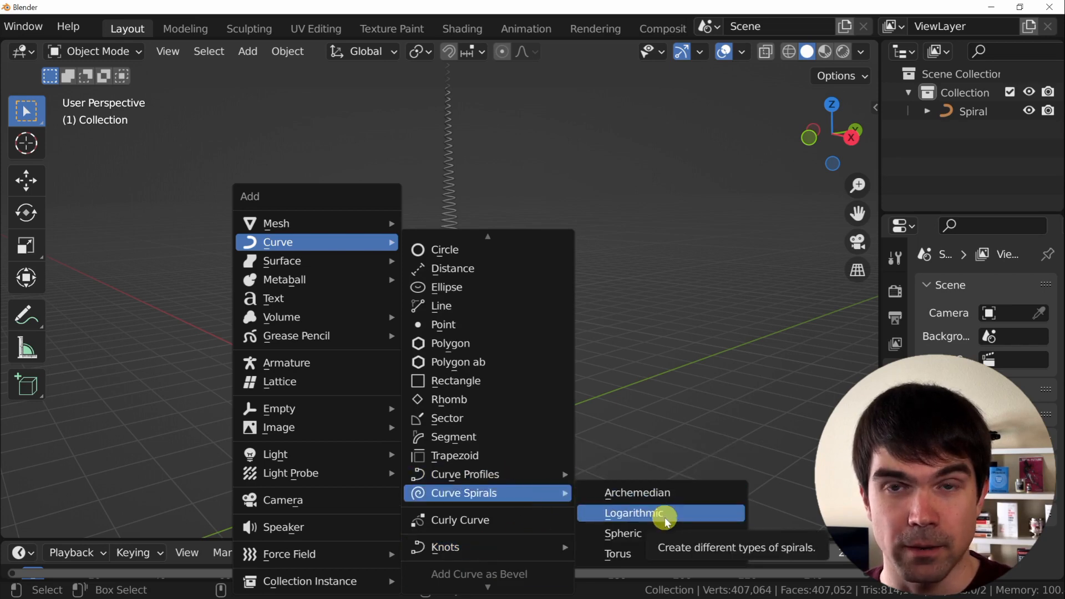
pyautogui.click(635, 513)
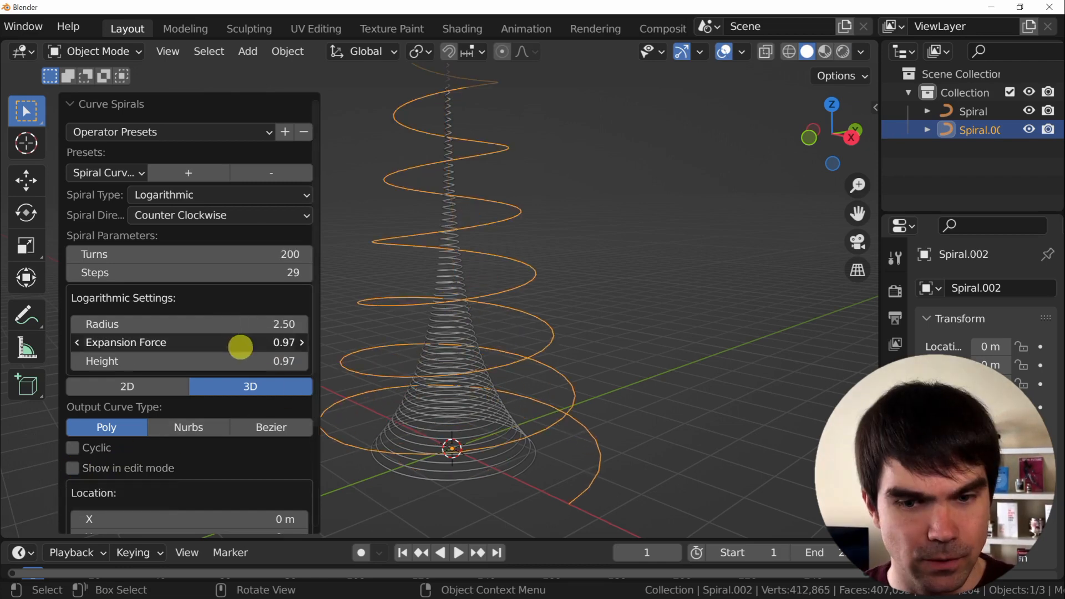
pyautogui.moveTo(240, 342); pyautogui.dragTo(279, 338)
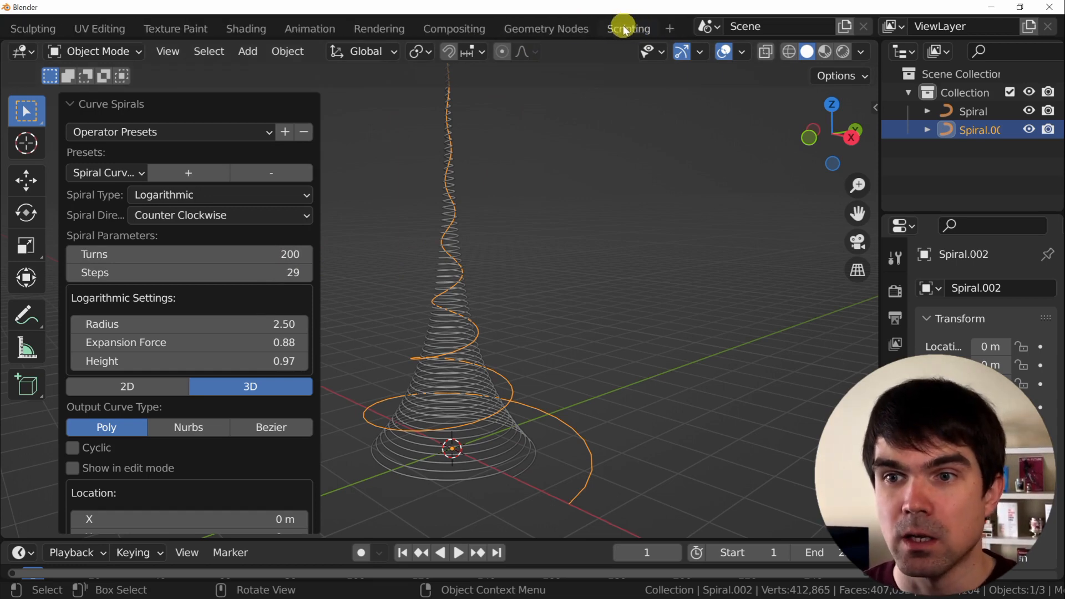
# Step: Select the logged curve.spirals command with expansion force 0.88 and bring up its copy menu
pyautogui.click(626, 28)
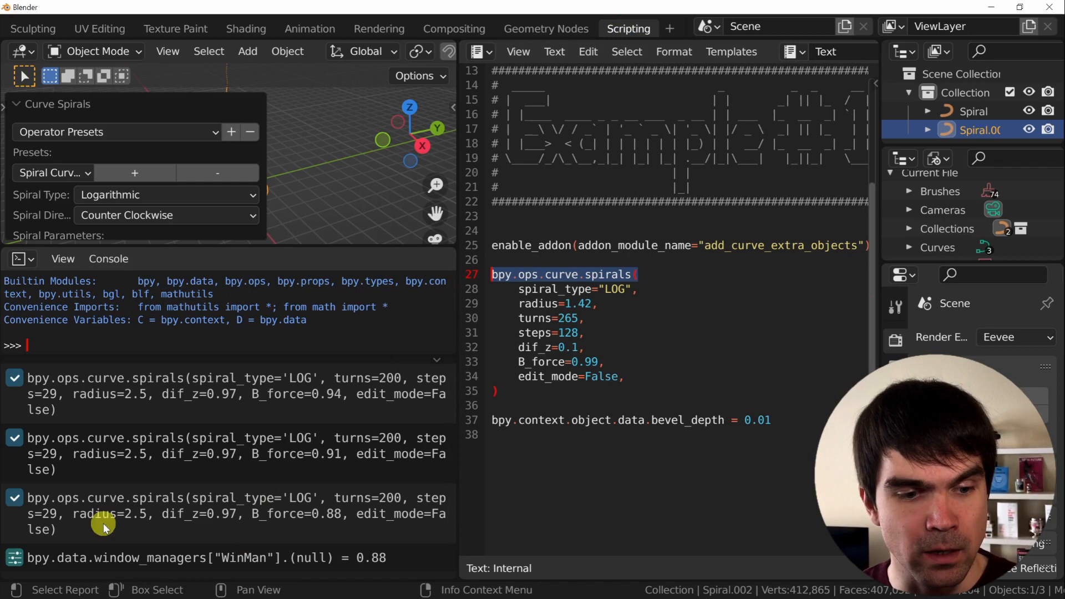
pyautogui.click(112, 515)
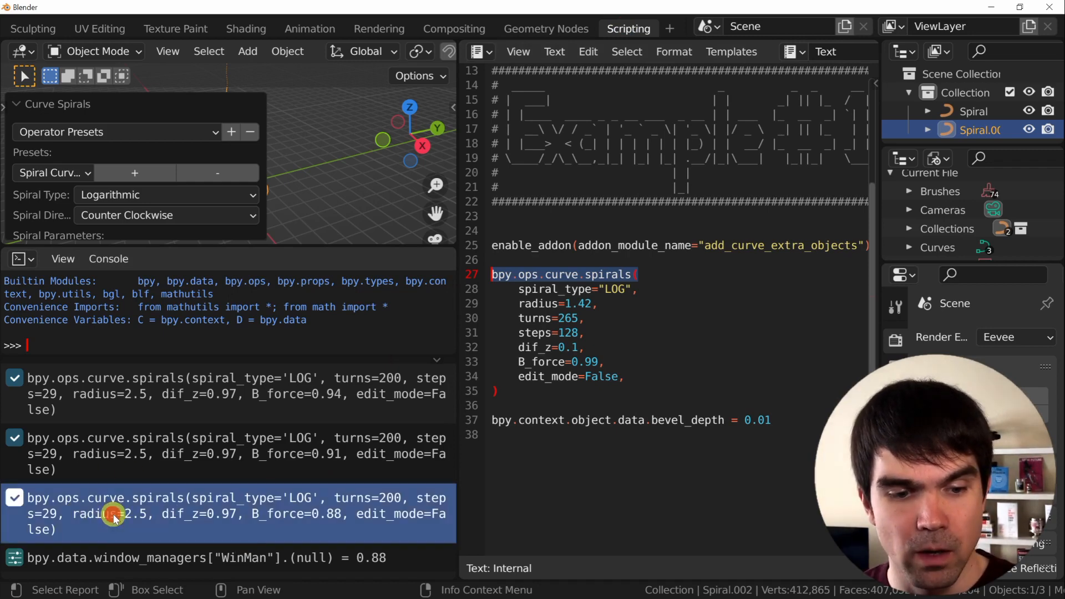
pyautogui.rightClick(115, 515)
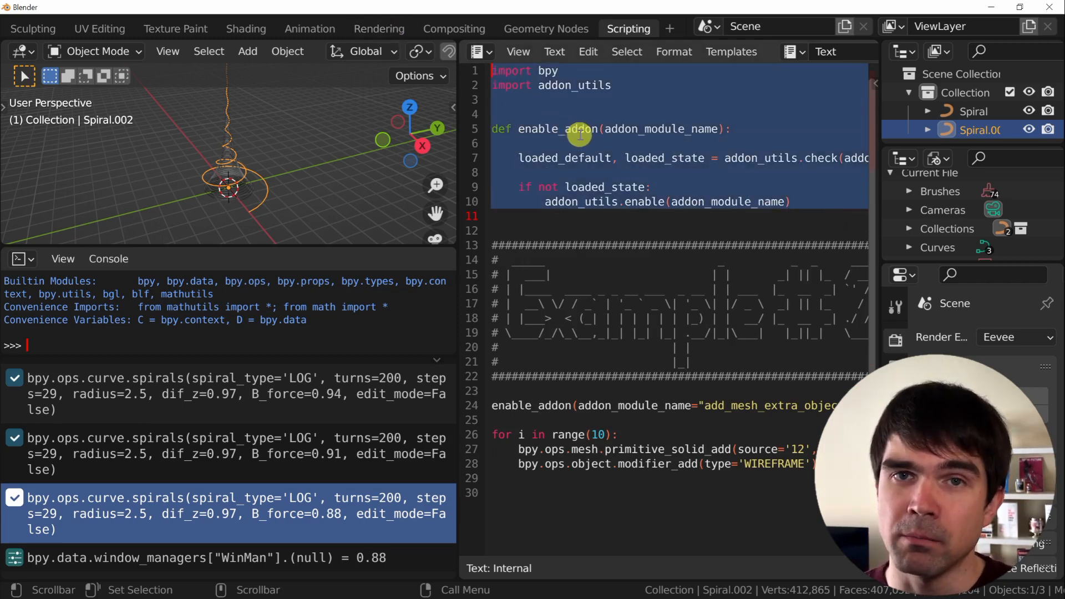
# Step: Scroll through the wireframe solids script to the loop sizing each solid i*0.1
pyautogui.scroll(-3)
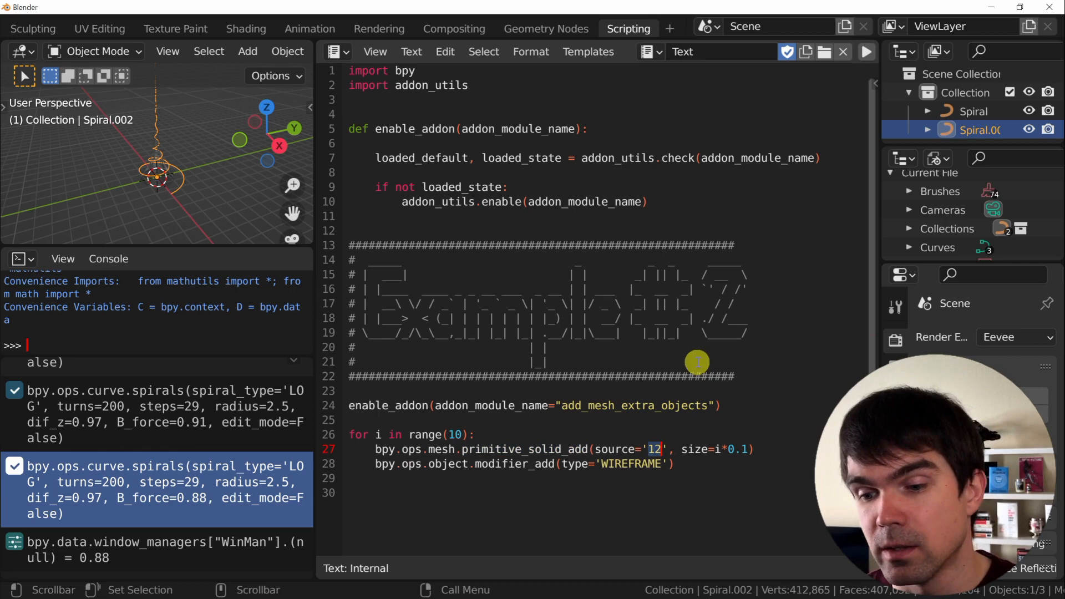
pyautogui.moveTo(648, 487)
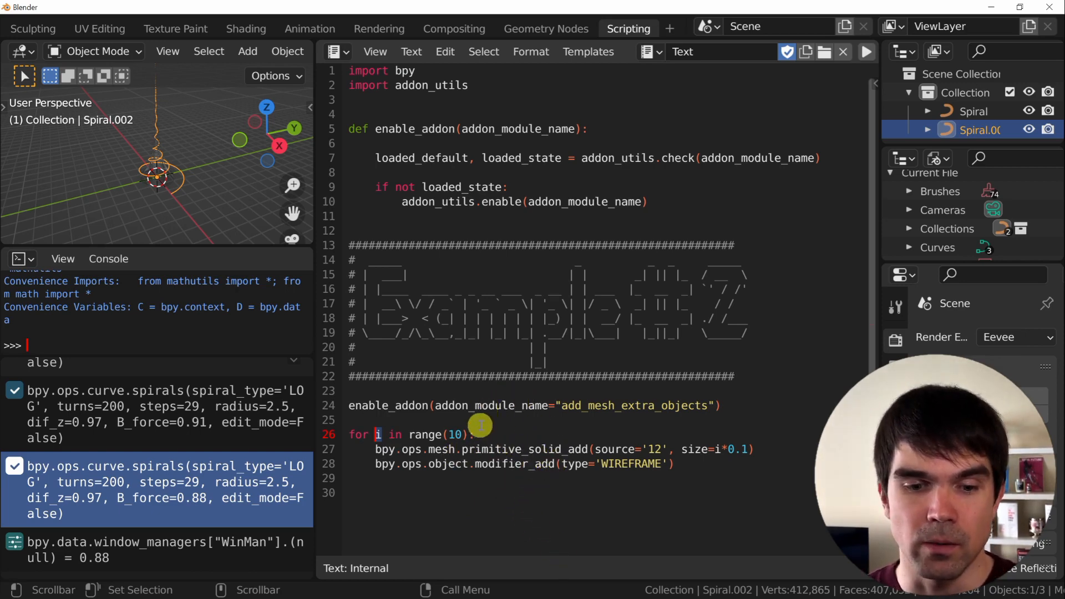
# Step: Run the range(10) for-loop from line 26 in the Python Console, printing each i
pyautogui.moveTo(348, 435); pyautogui.dragTo(476, 435)
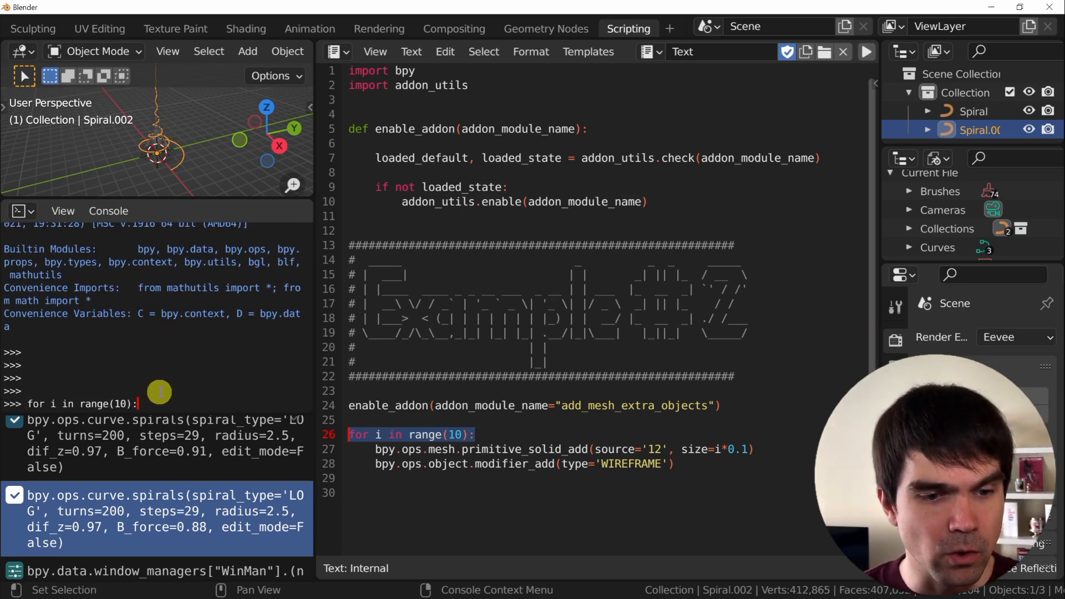
pyautogui.write('priont(i')
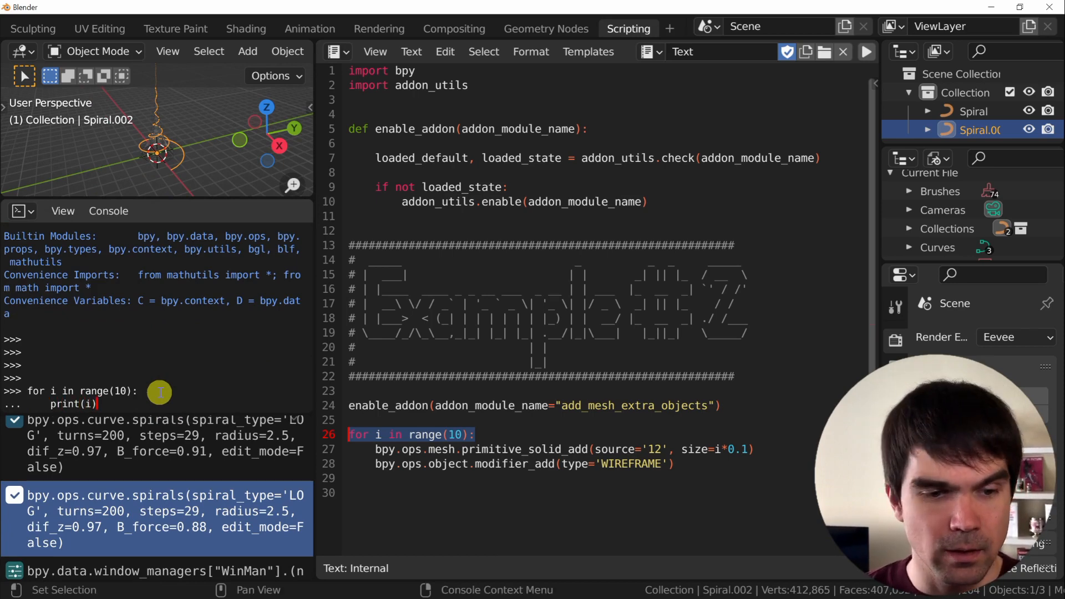
pyautogui.press('Return')
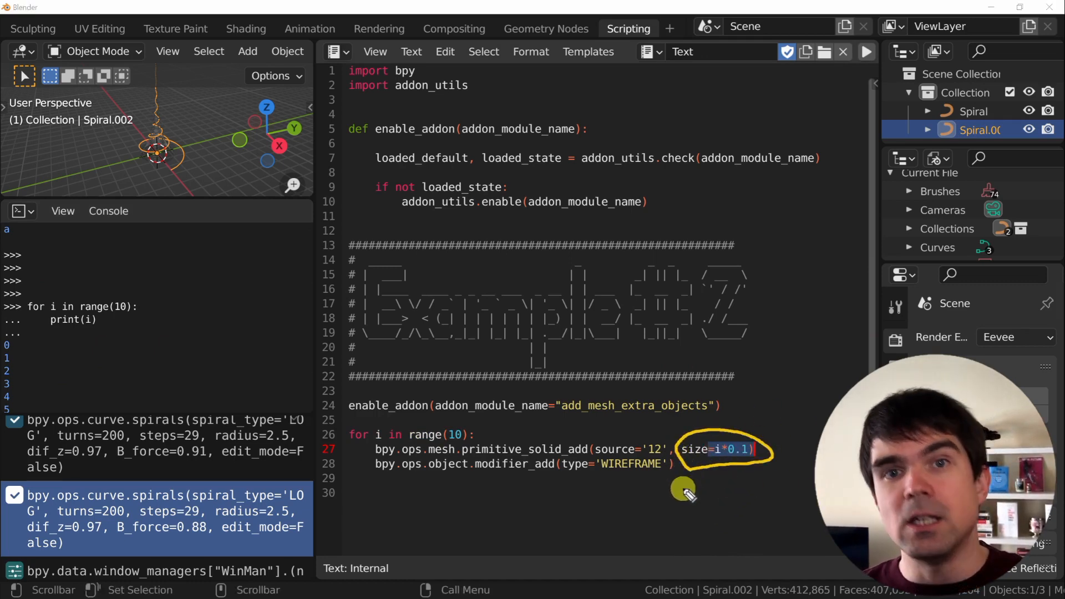
pyautogui.moveTo(438, 464)
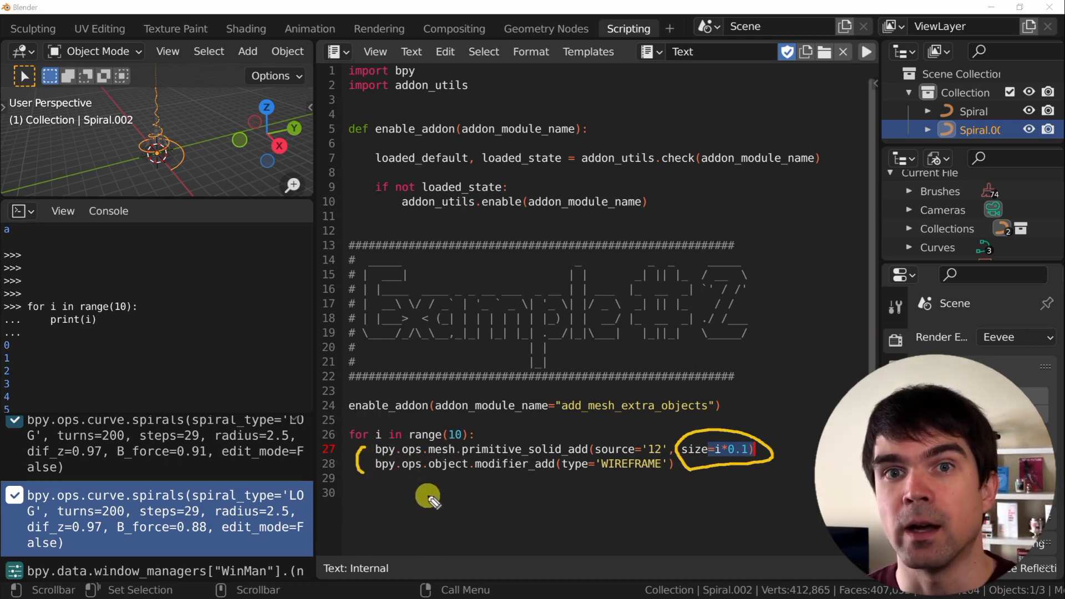
pyautogui.moveTo(421, 486)
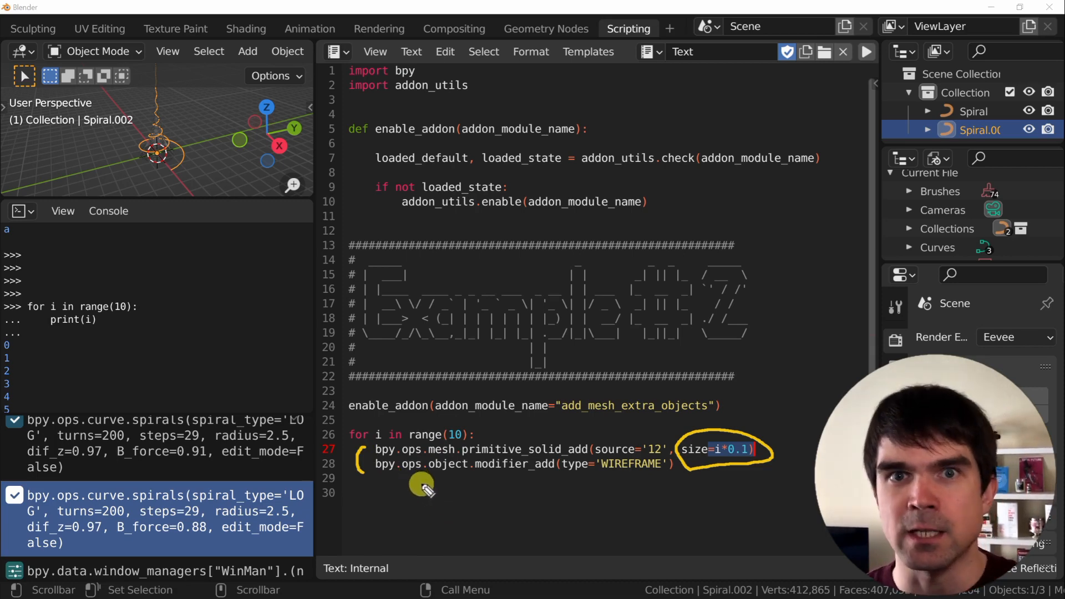
pyautogui.moveTo(476, 520)
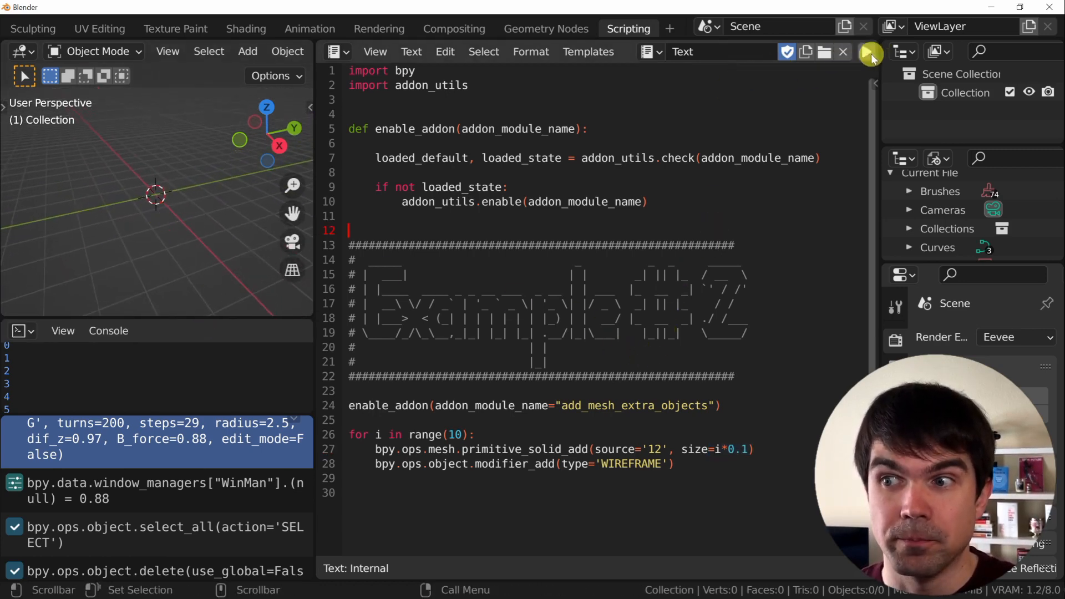
# Step: Clear the wireframe solids and edit the loop to range(20) with size i*0.01
pyautogui.click(868, 51)
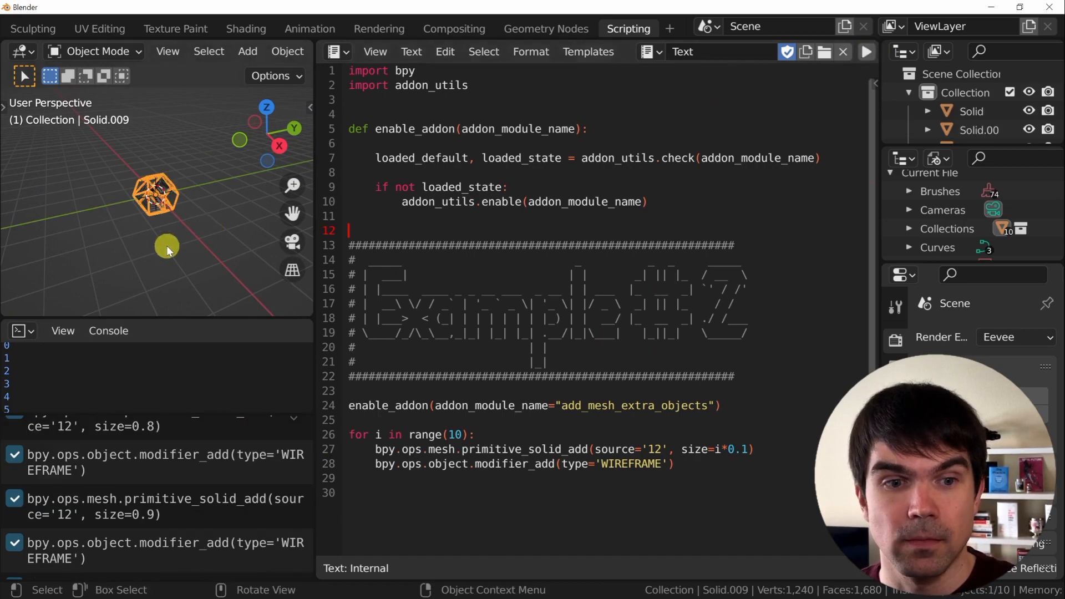
pyautogui.moveTo(167, 245); pyautogui.dragTo(204, 306)
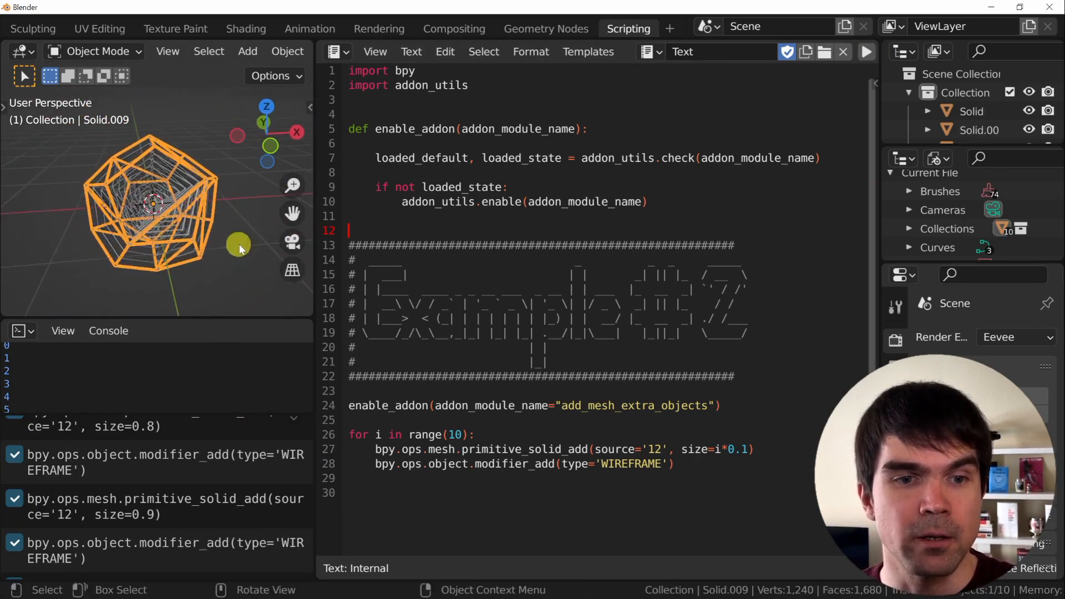
pyautogui.moveTo(238, 249); pyautogui.dragTo(109, 249)
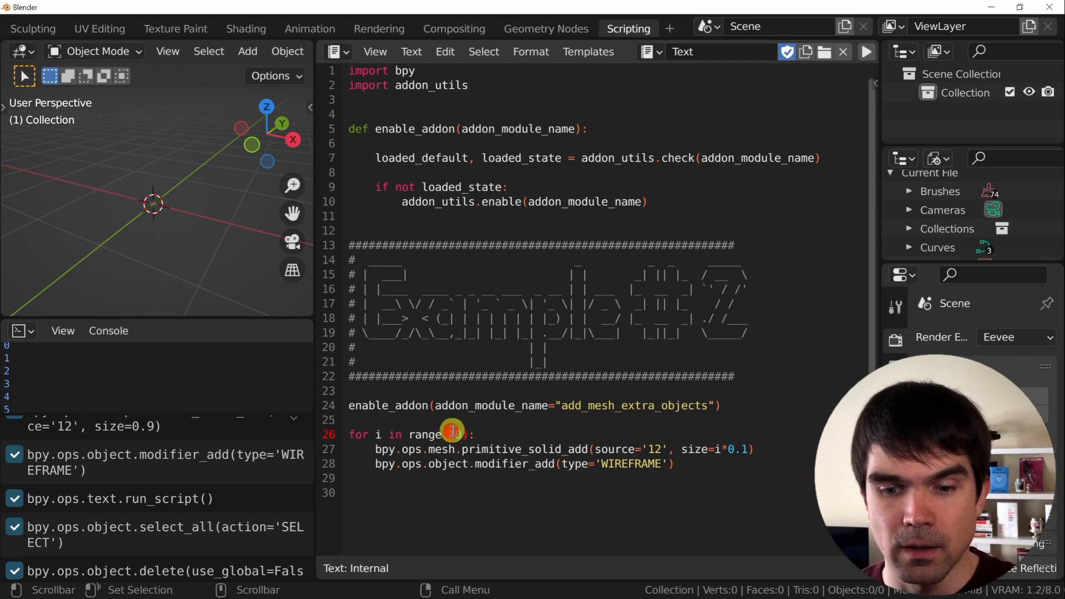
pyautogui.write('20')
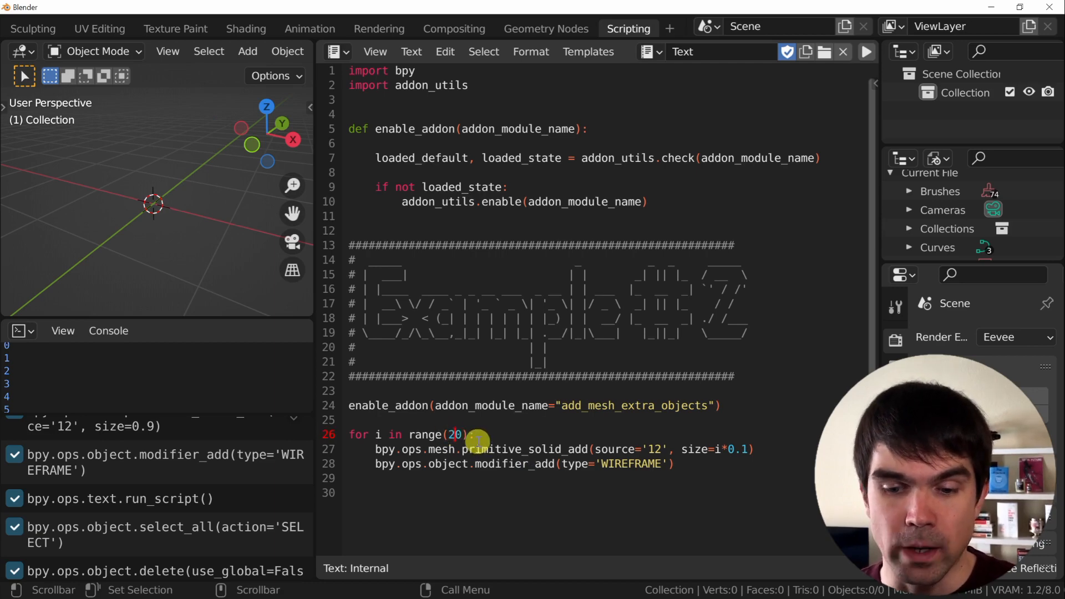
pyautogui.click(866, 51)
pyautogui.write('0')
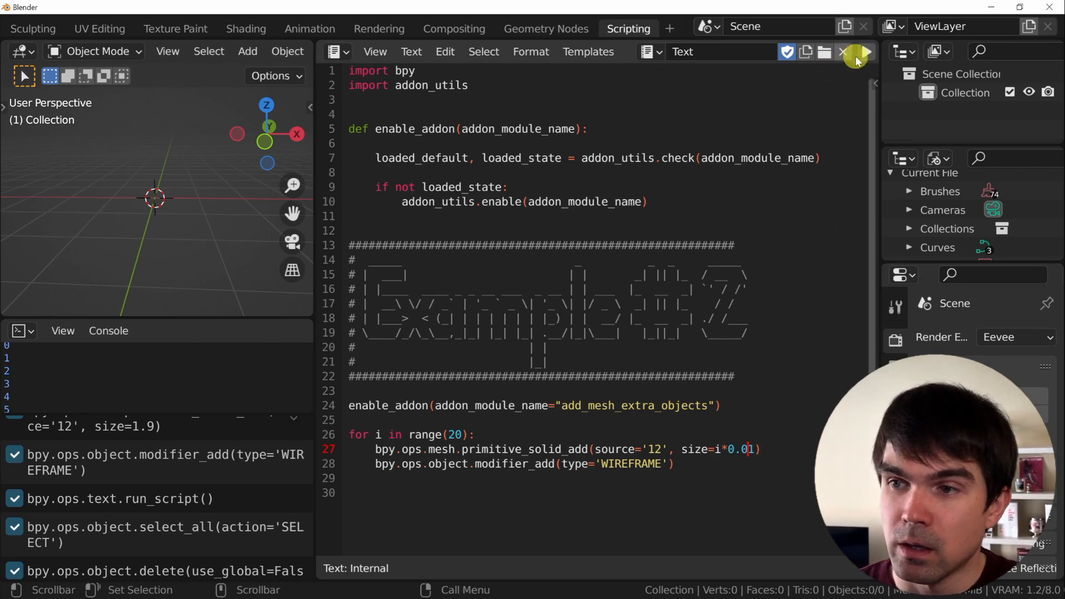
# Step: Run the edited script and zoom the viewport in on the twenty tiny nested solids
pyautogui.click(866, 52)
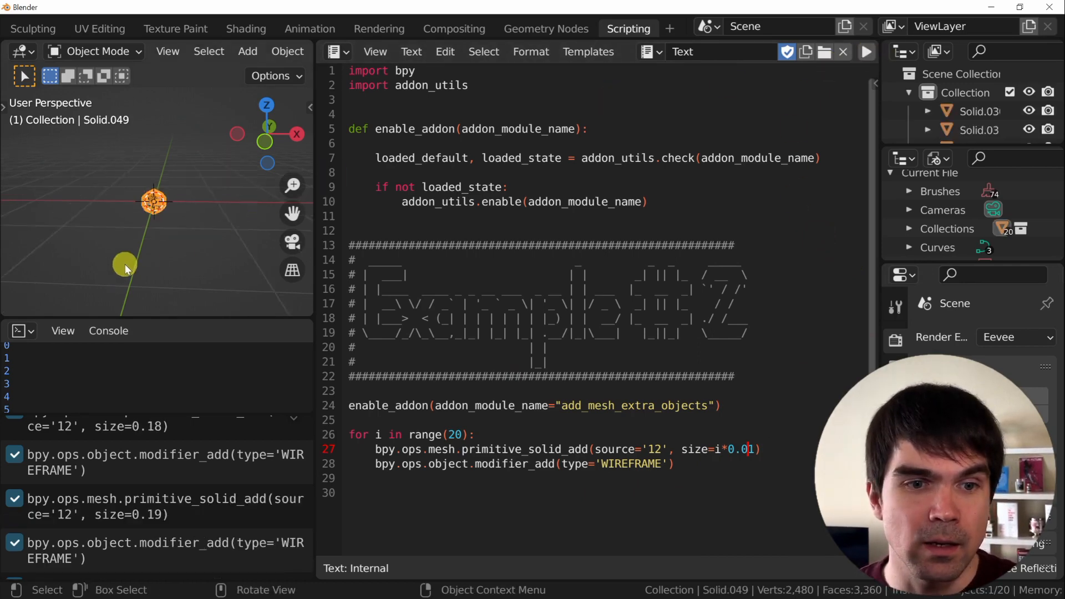
pyautogui.moveTo(126, 266); pyautogui.dragTo(180, 242)
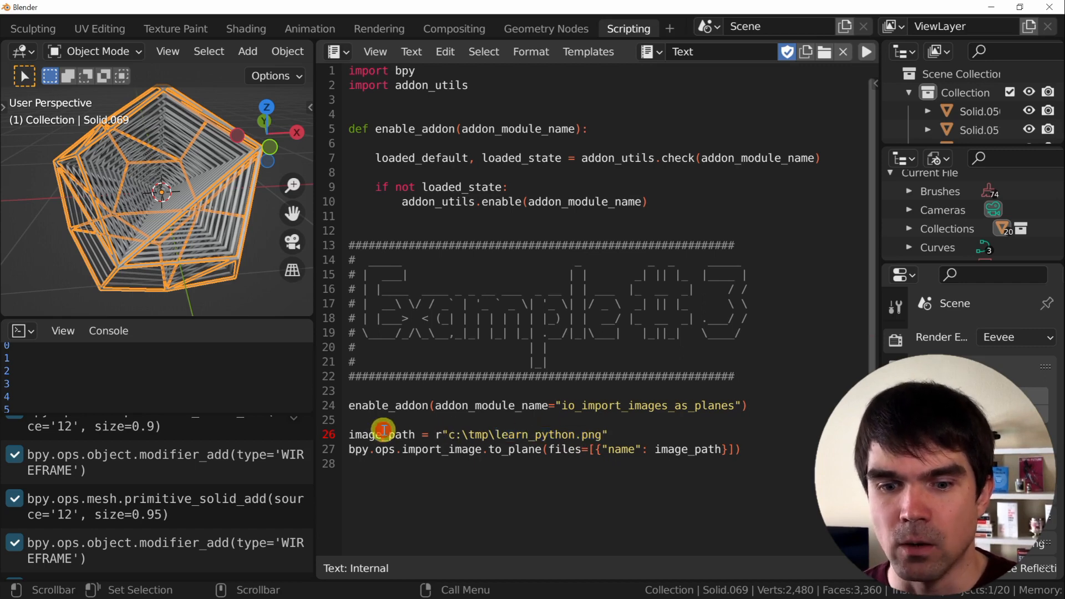
# Step: Highlight image_path where it is defined and where import_image.to_plane uses it
pyautogui.doubleClick(520, 435)
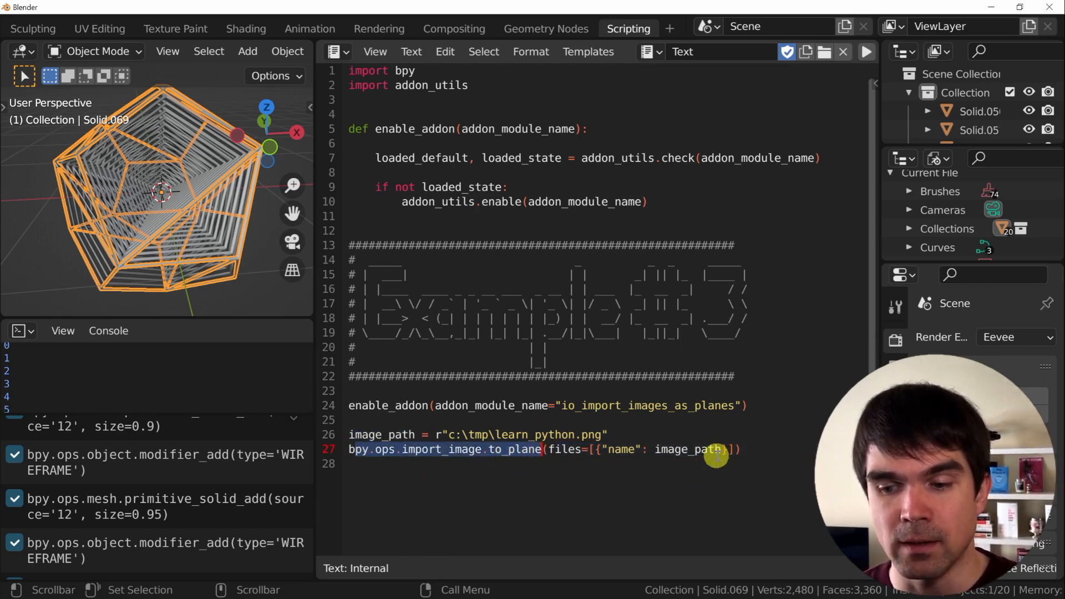
pyautogui.doubleClick(694, 449)
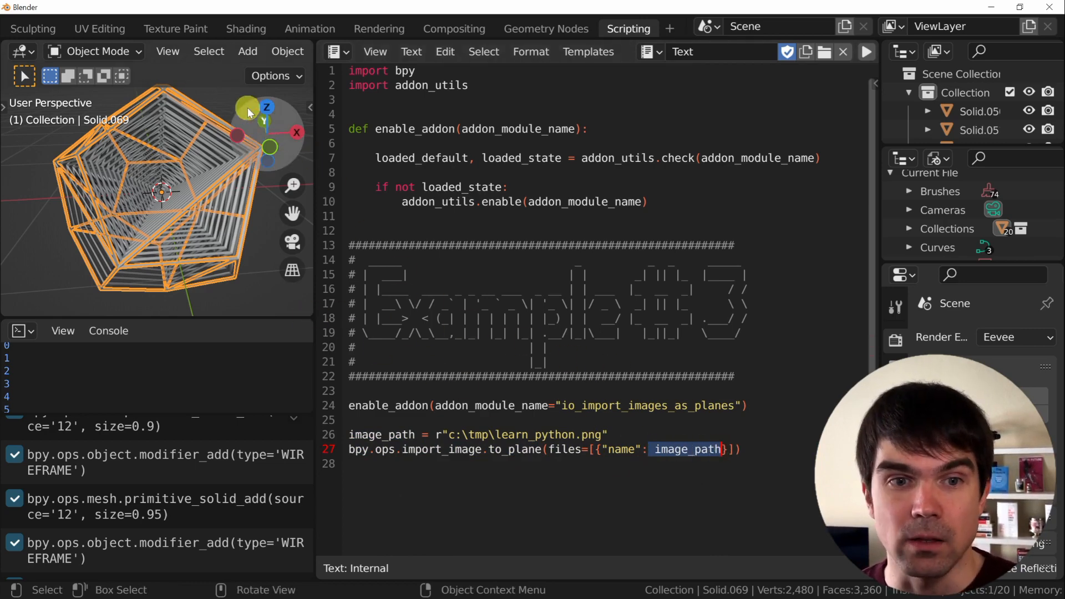
# Step: Delete all nested wireframe solids and run the script to import learn_python.png
pyautogui.click(865, 52)
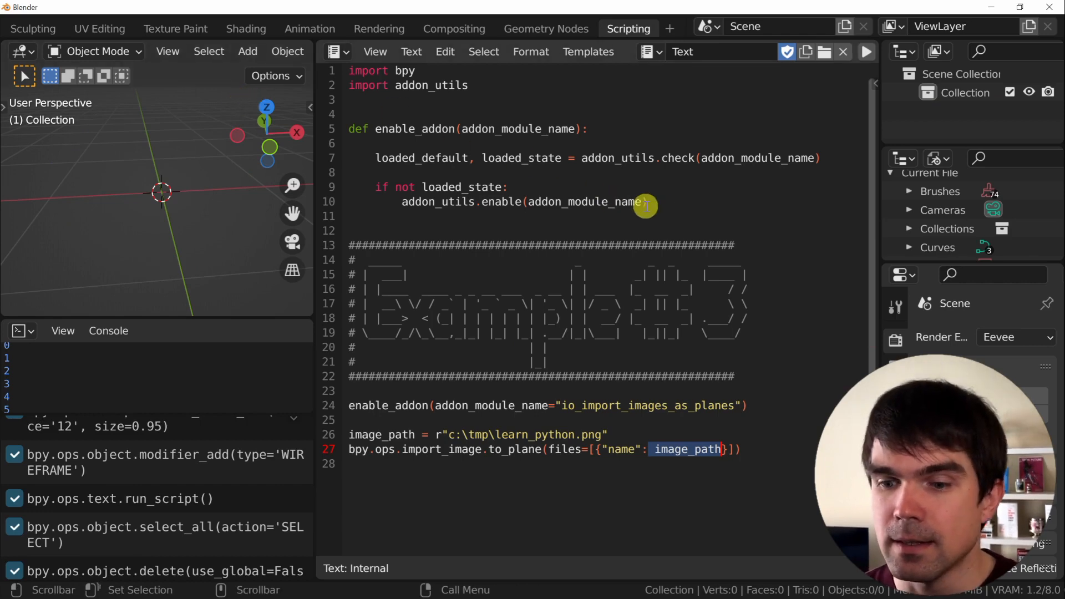
pyautogui.moveTo(864, 55)
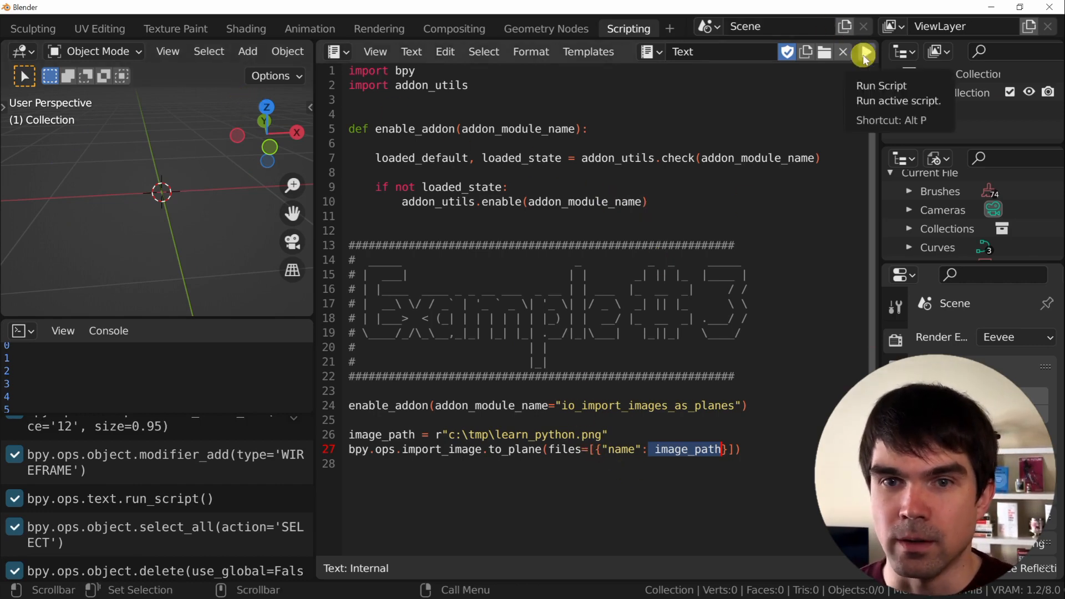
pyautogui.click(863, 56)
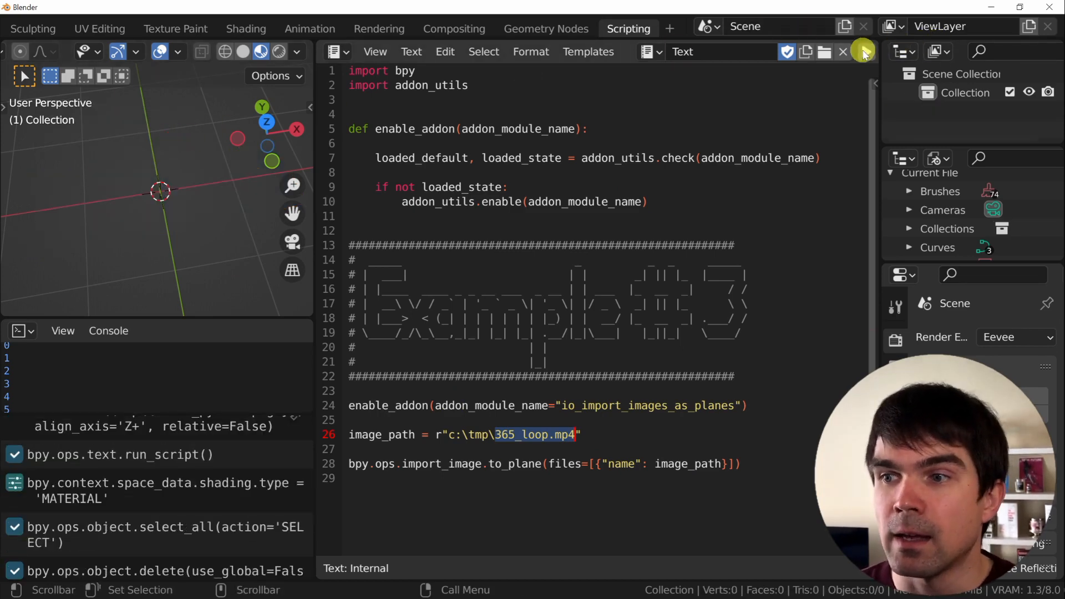
# Step: Run the script with image_path set to c:\tmp\365_loop.mp4 to import the video plane
pyautogui.click(866, 52)
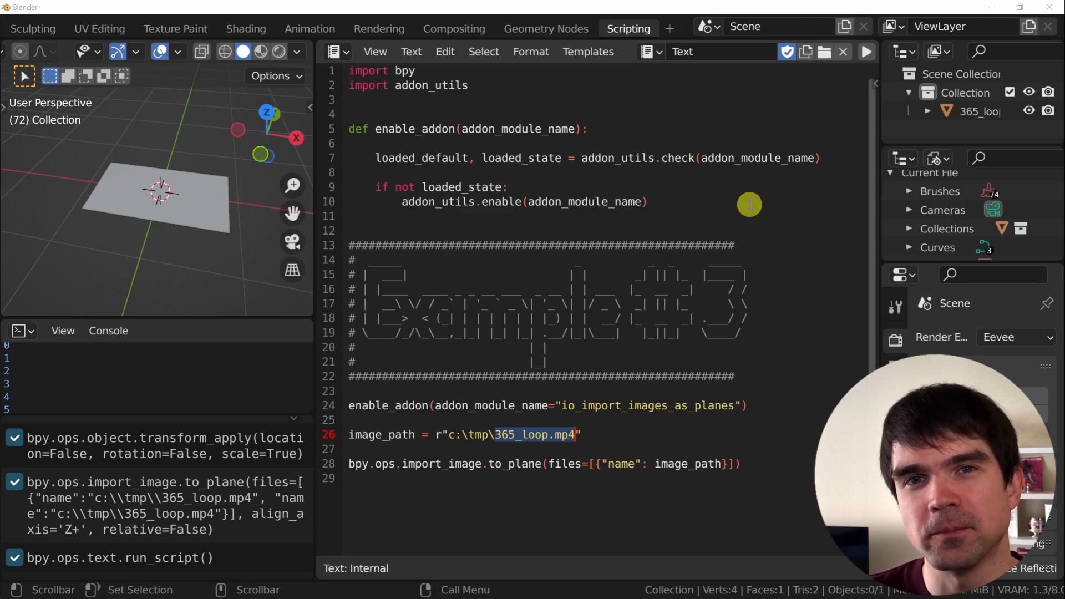
# Step: Place the caret in the custom enable_addon function to comment it out
pyautogui.click(865, 51)
pyautogui.write('from bpybb.addon import enable_addon')
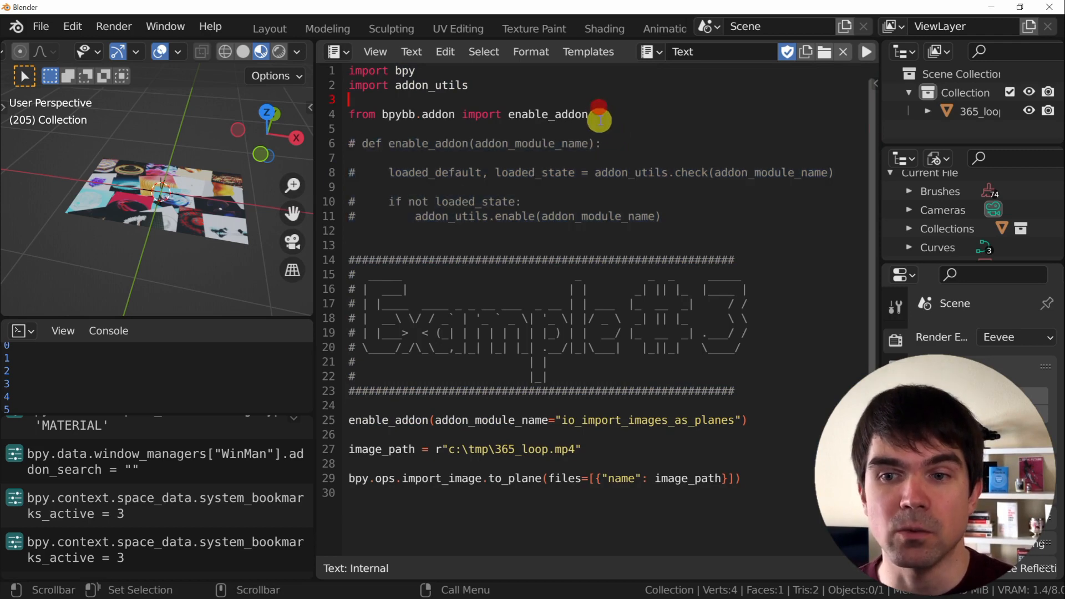
# Step: Highlight bpybb, clear the scene, and rerun the script to recreate the 365_loop plane
pyautogui.tripleClick(469, 114)
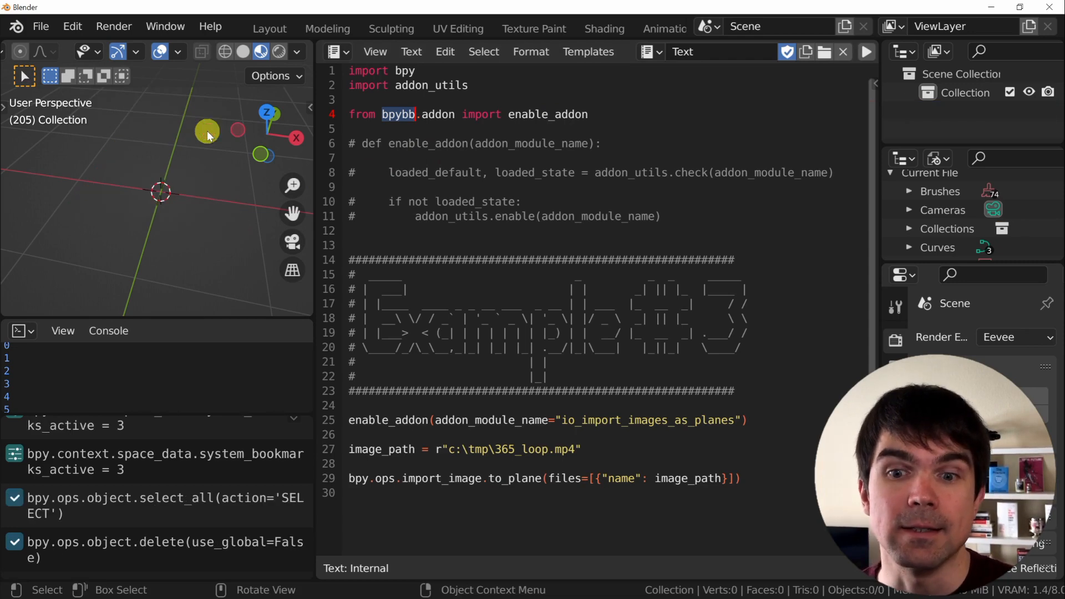
pyautogui.click(865, 51)
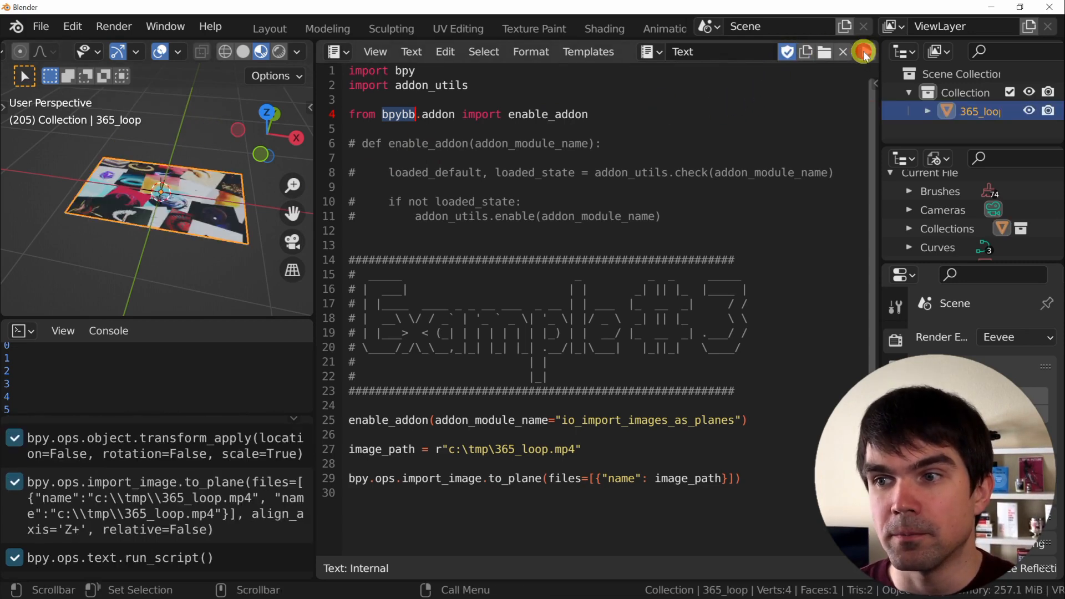
pyautogui.click(866, 52)
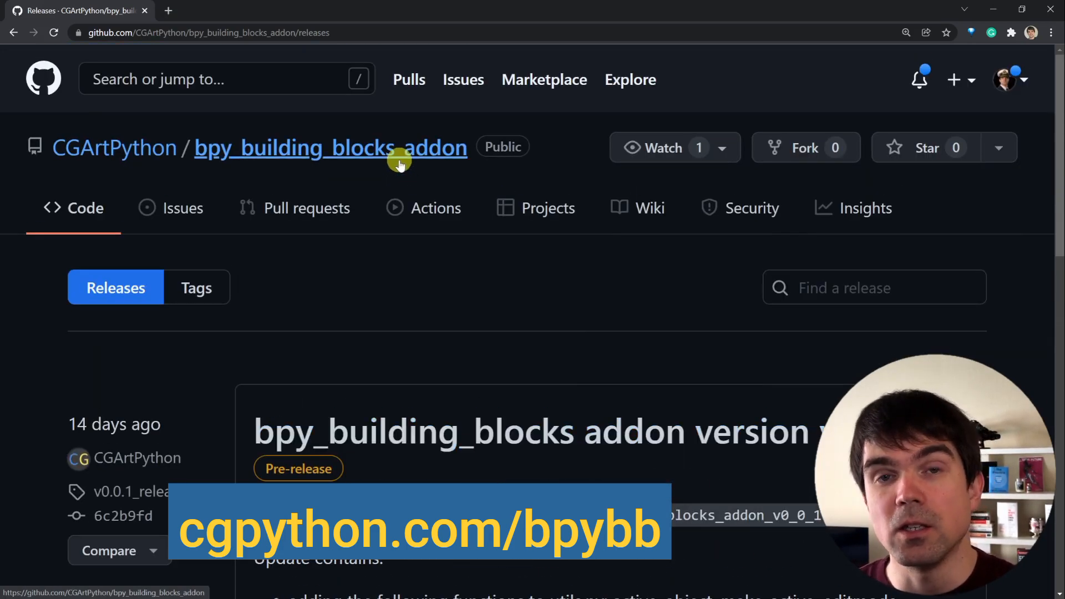
# Step: Scroll the bpy_building_blocks_addon release notes to the zip download and added functions
pyautogui.scroll(-3)
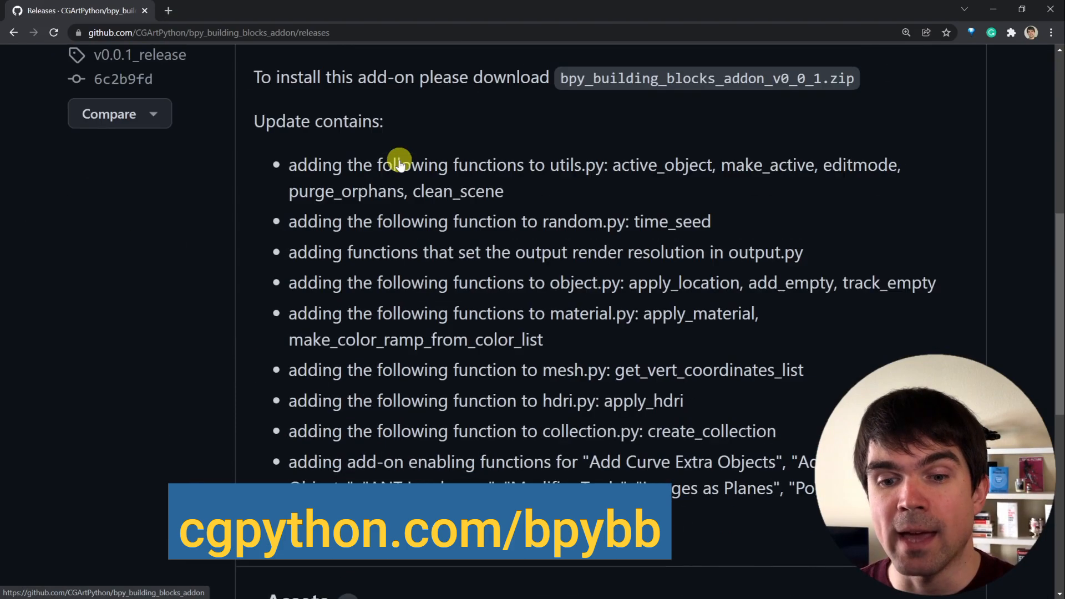
pyautogui.scroll(-3)
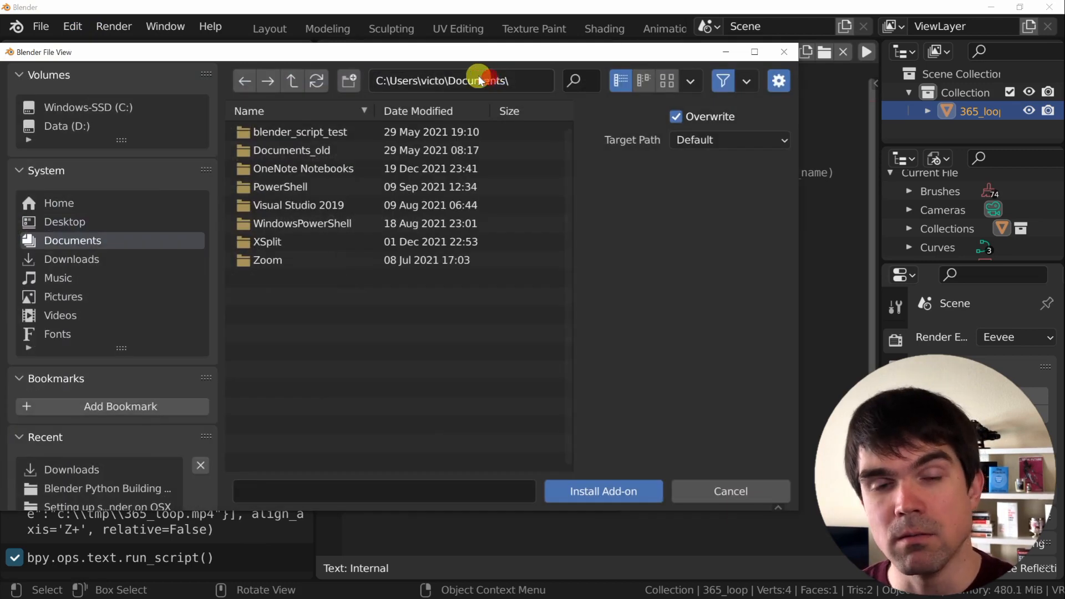
# Step: Install bpy_building_blocks_addon_v0_0_1.zip from Downloads, tick bpy Building Blocks, and close Preferences
pyautogui.click(70, 259)
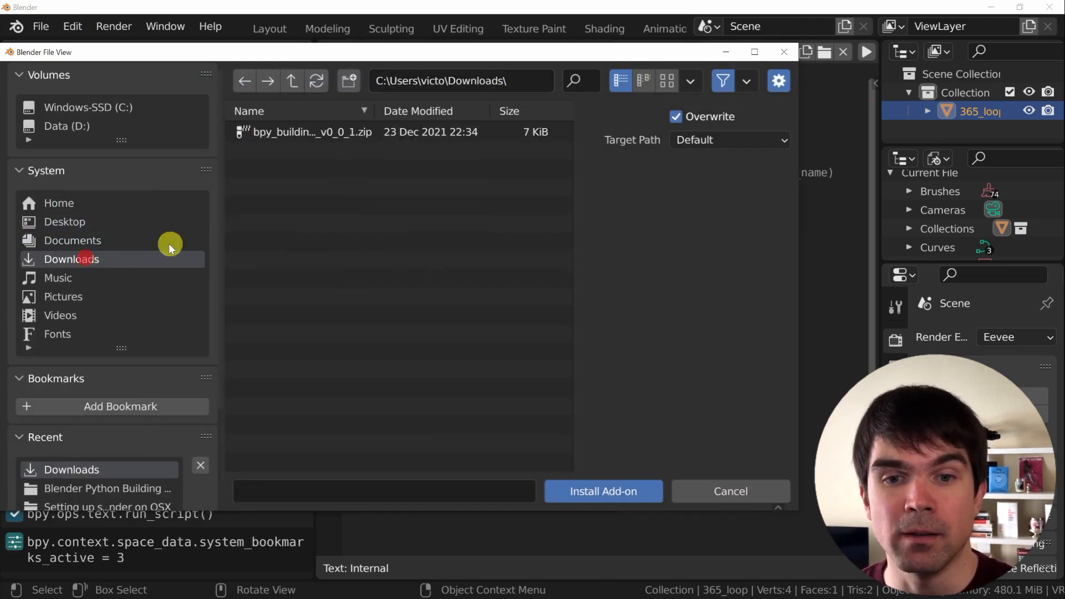
pyautogui.click(312, 131)
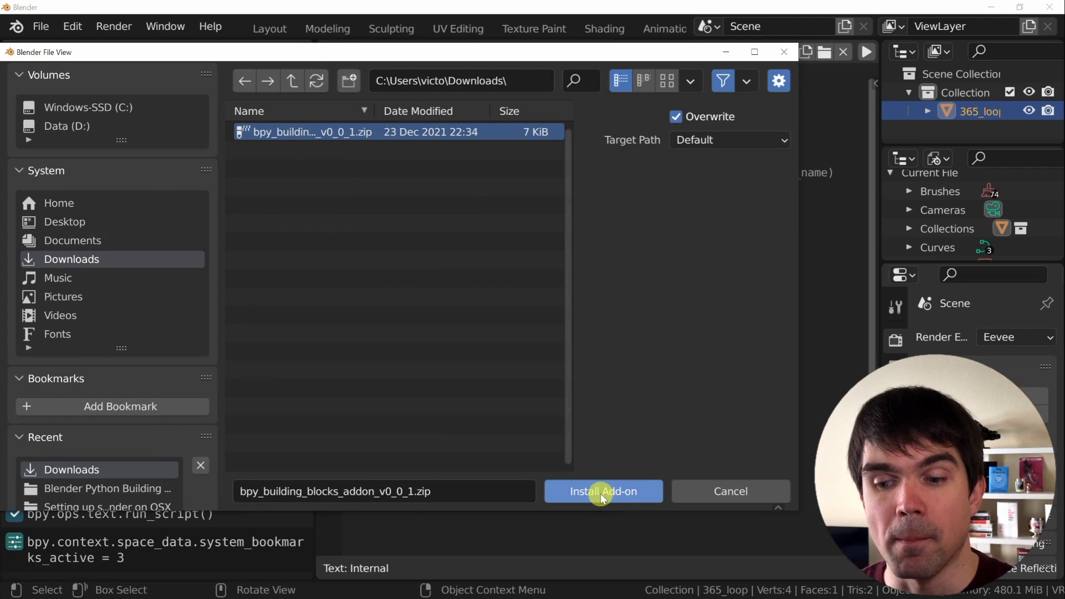
pyautogui.click(603, 492)
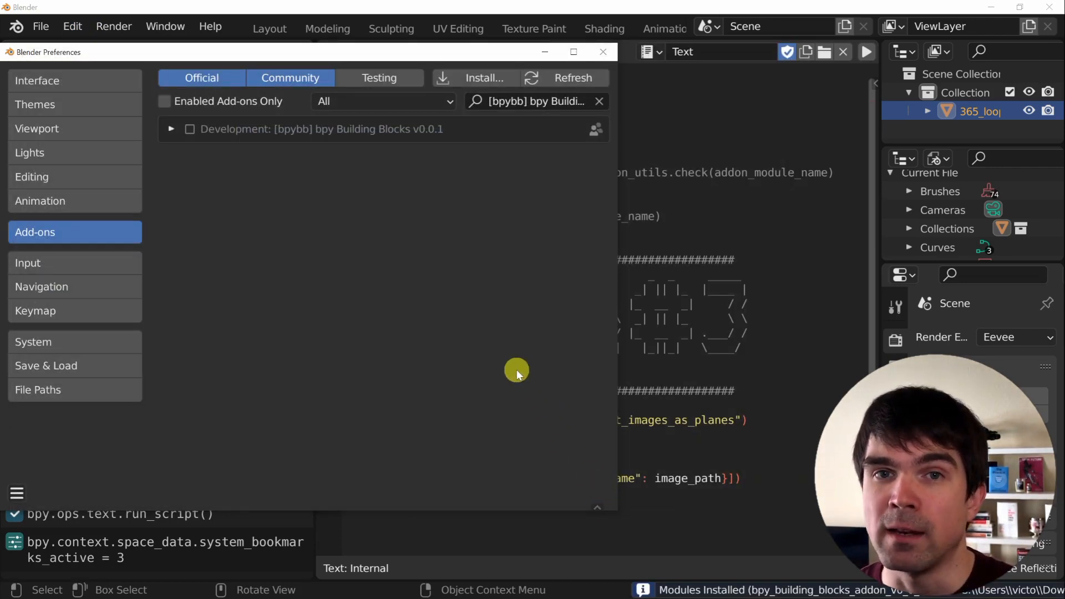
pyautogui.moveTo(495, 340)
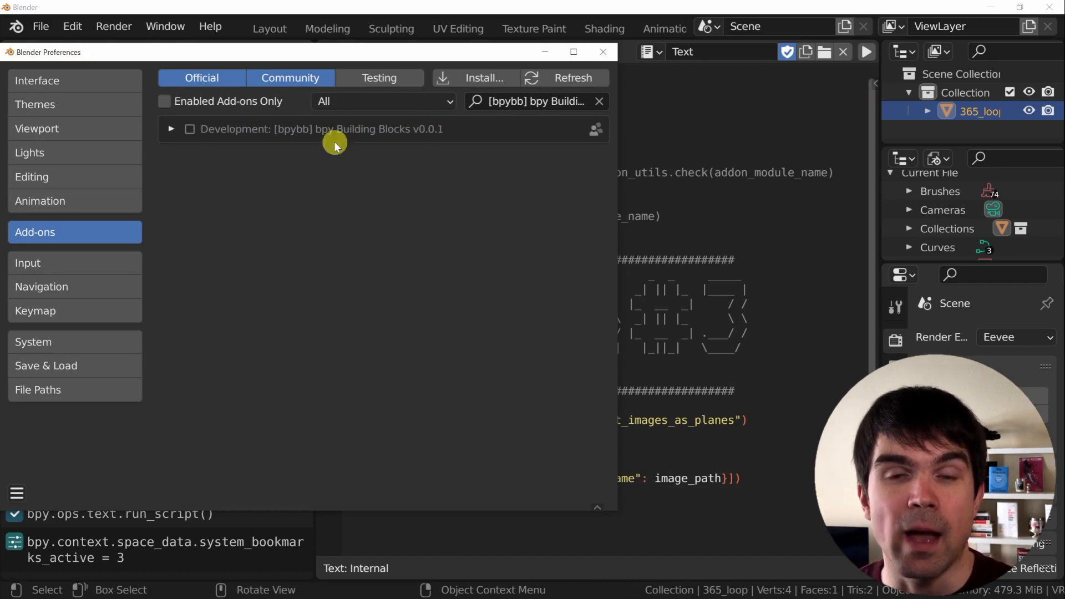
pyautogui.click(190, 129)
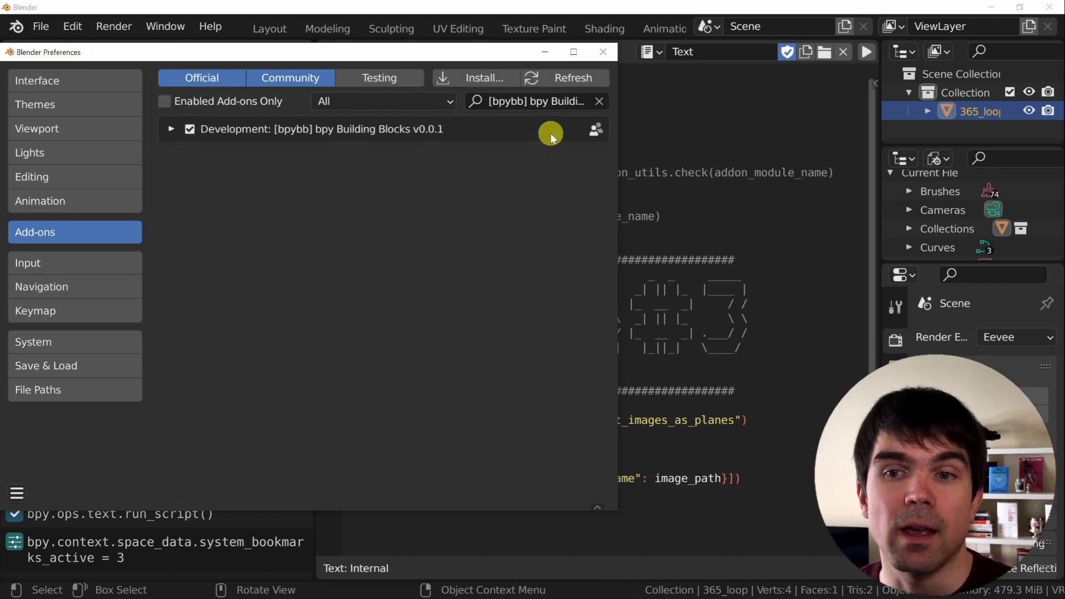
pyautogui.click(601, 51)
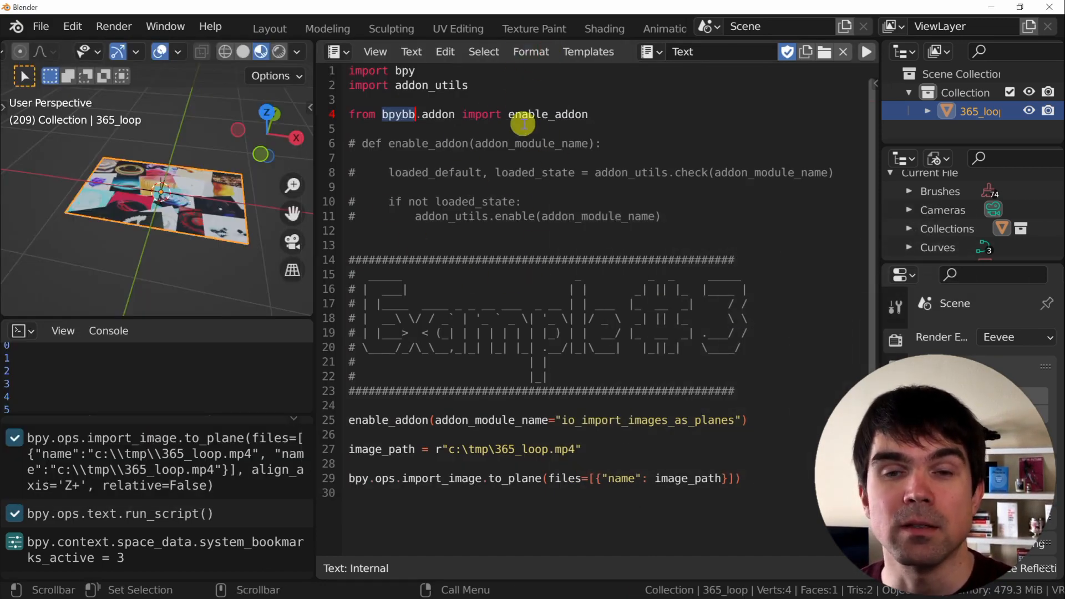